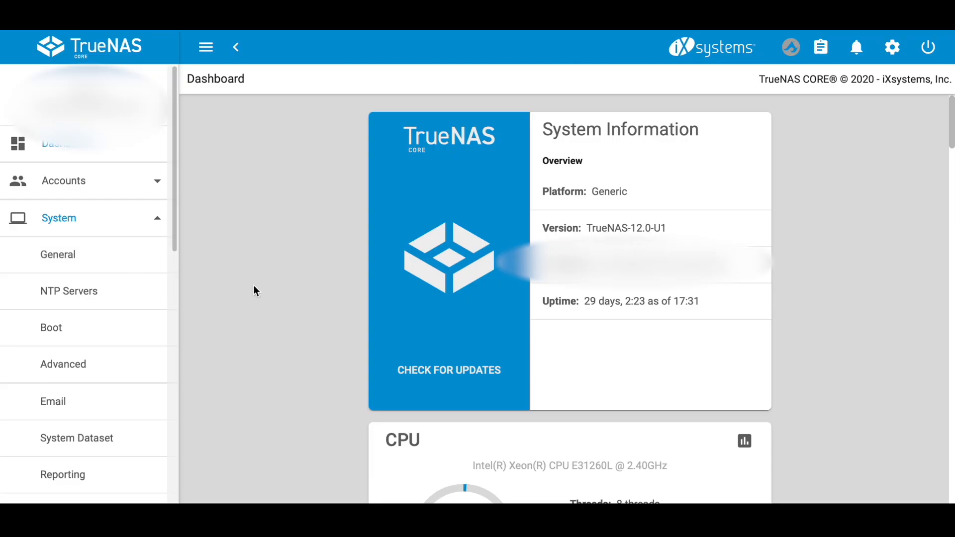
# Step: Reach the Save Configuration dialog from System > General via SAVE CONFIG
pyautogui.click(58, 254)
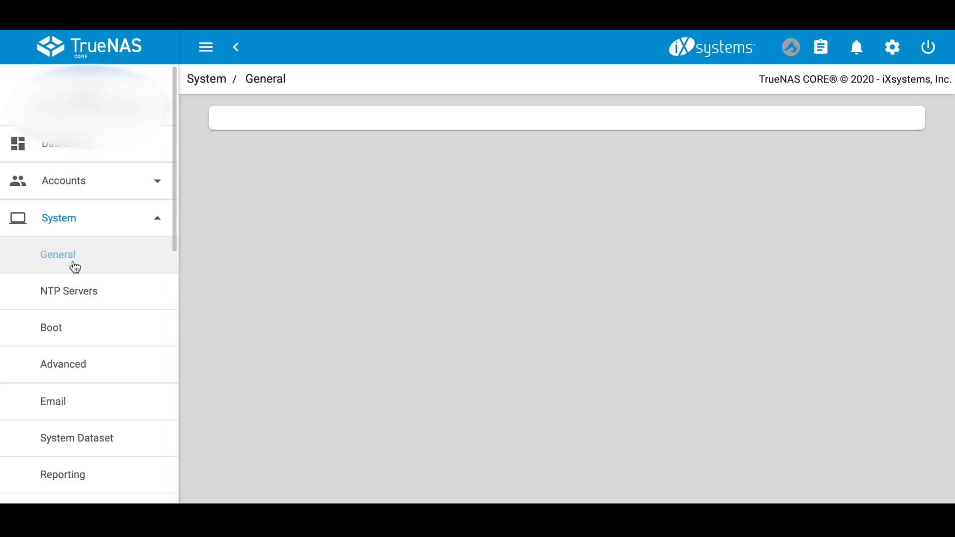
pyautogui.click(58, 255)
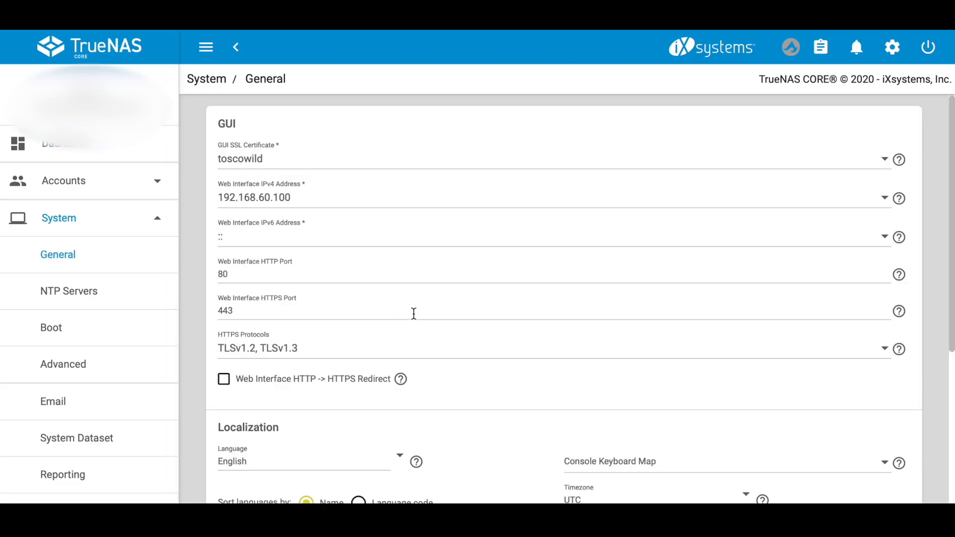
pyautogui.scroll(-3)
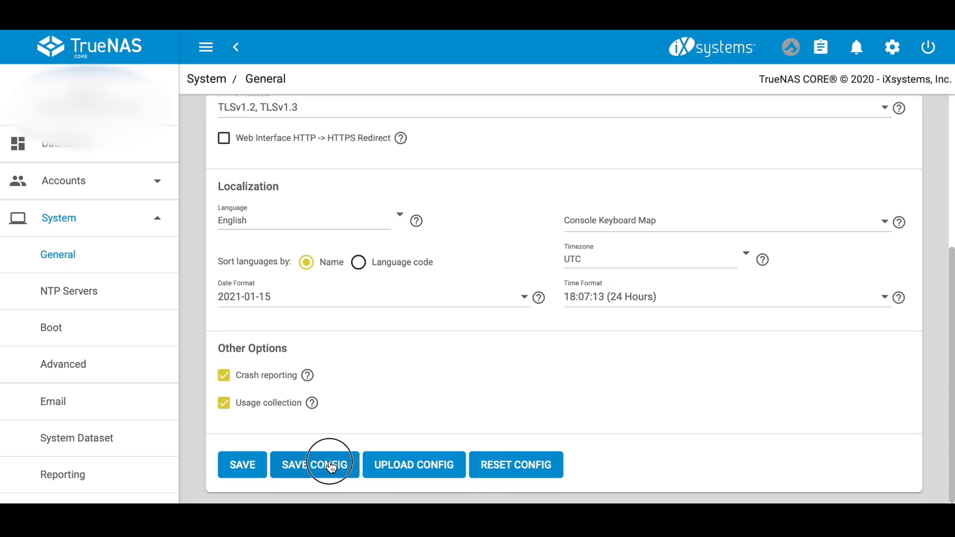
pyautogui.click(315, 464)
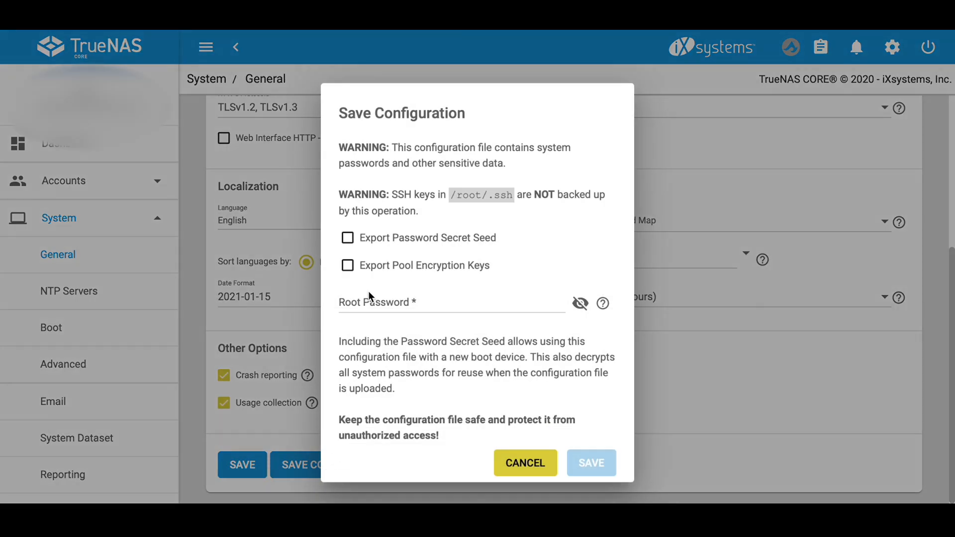
pyautogui.click(348, 238)
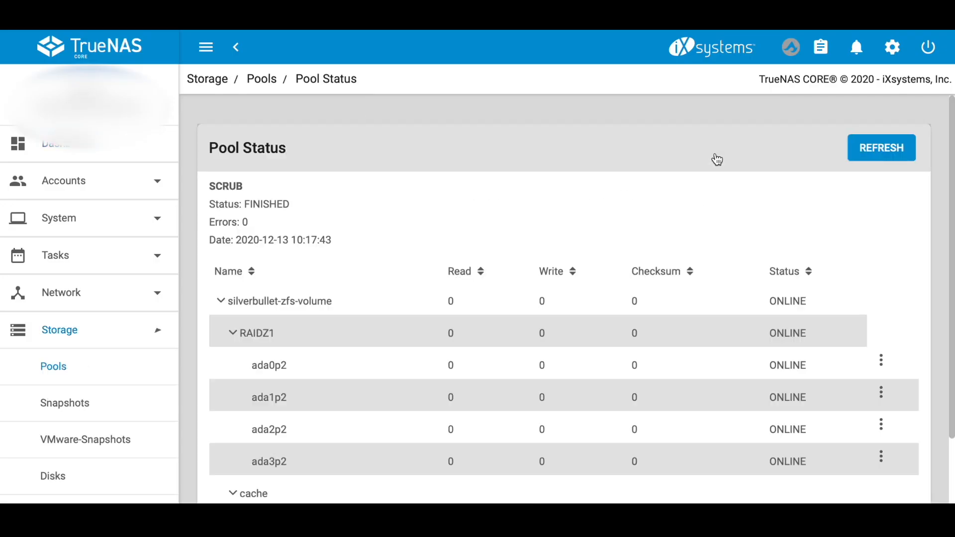
# Step: Remove cache disk ada4p1 from the pool through its row menu and confirm removal
pyautogui.scroll(-3)
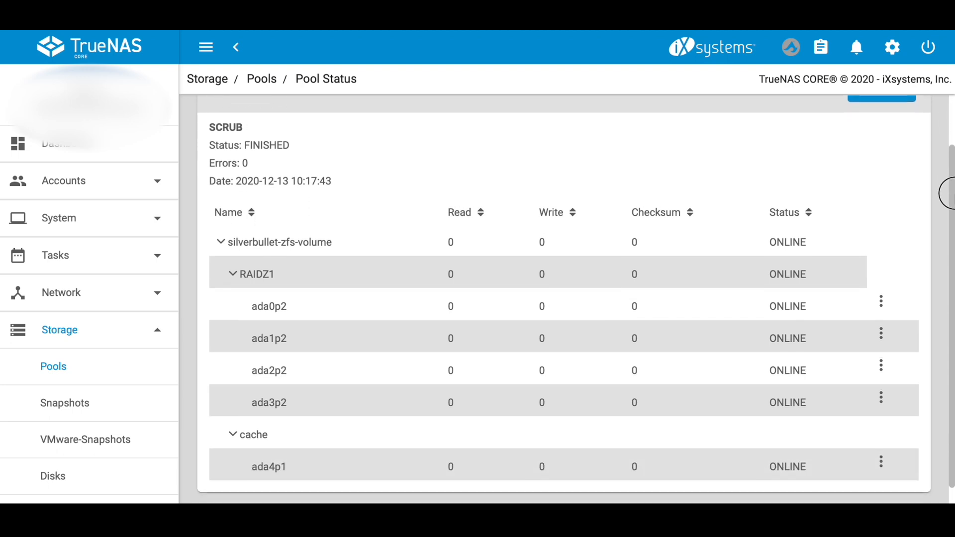
pyautogui.click(880, 317)
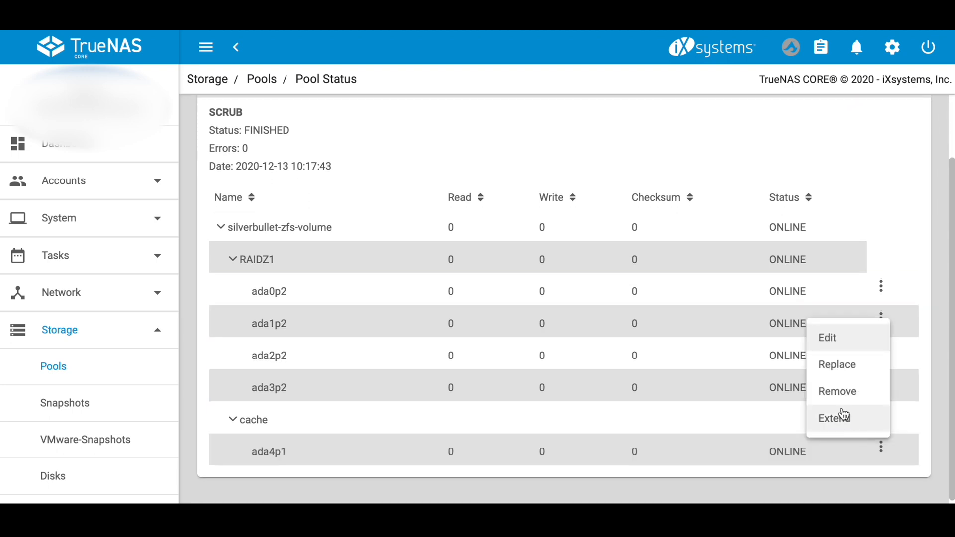
pyautogui.click(837, 391)
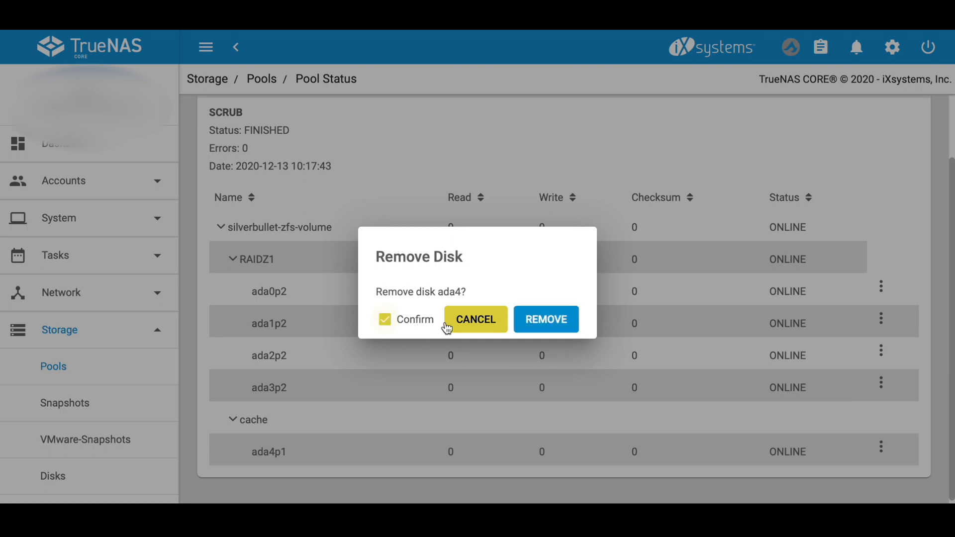
pyautogui.click(80, 406)
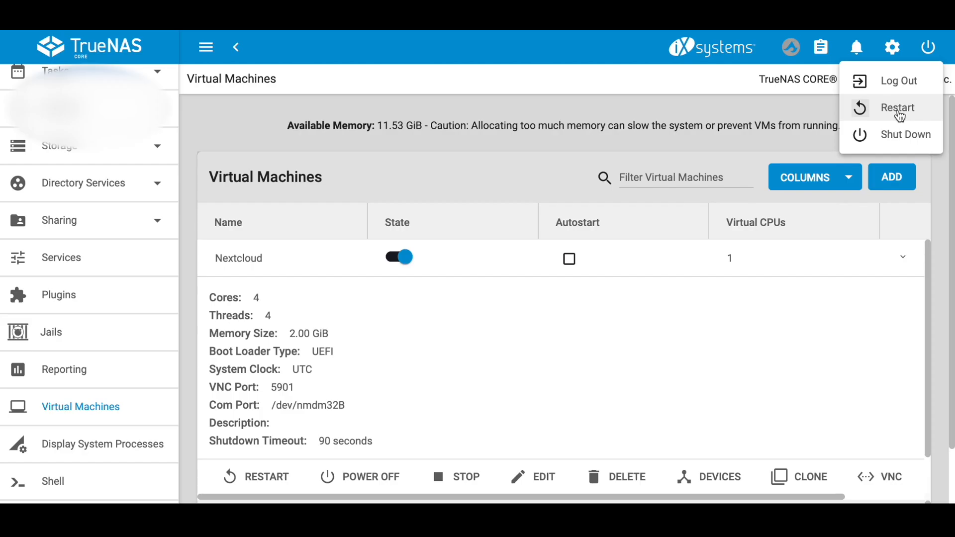
# Step: Import the existing encrypted silverbullet-zfs-volume pool with its disks decrypted
pyautogui.click(897, 107)
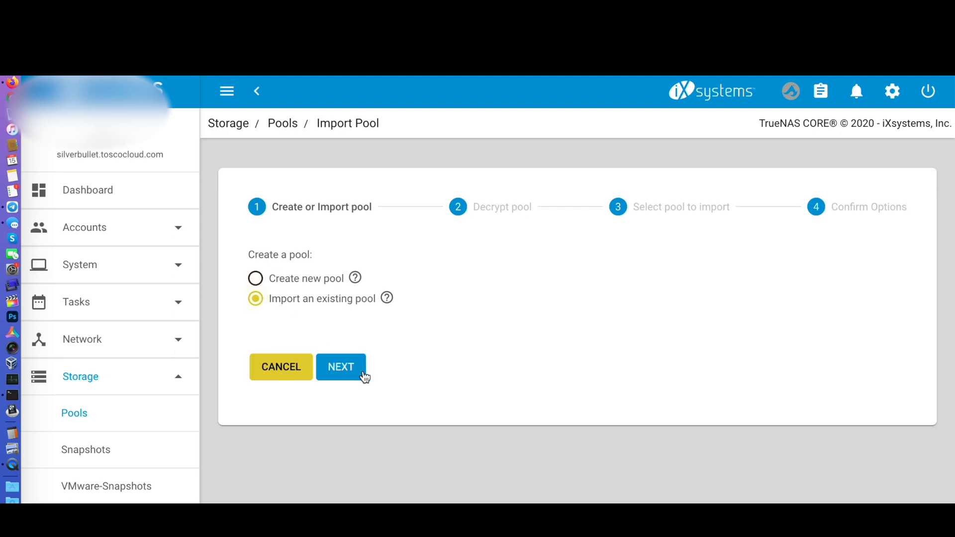
pyautogui.click(340, 367)
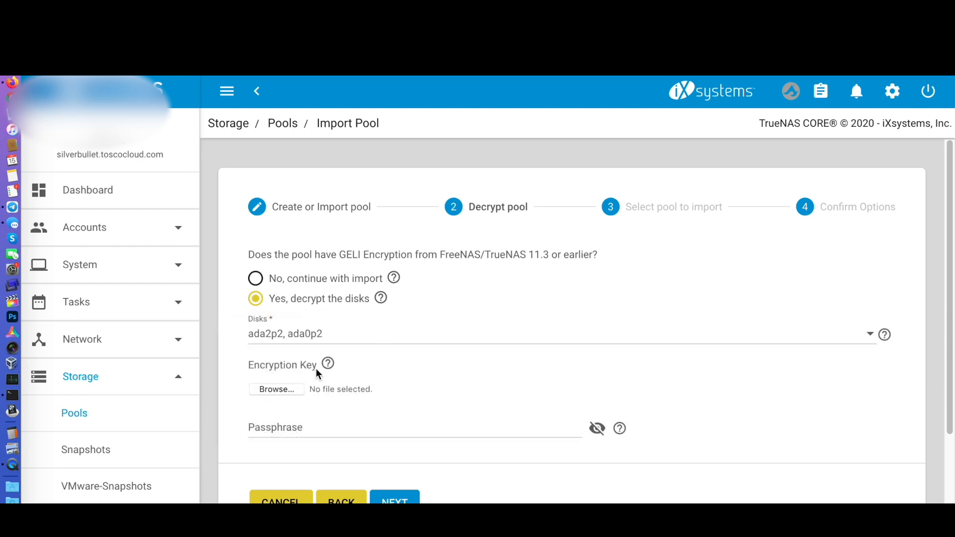
pyautogui.click(394, 500)
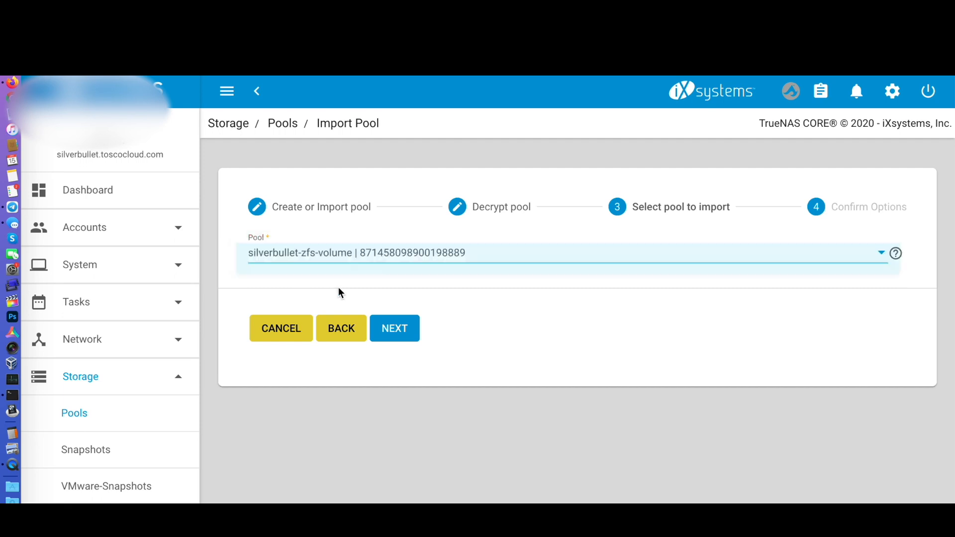
pyautogui.click(394, 328)
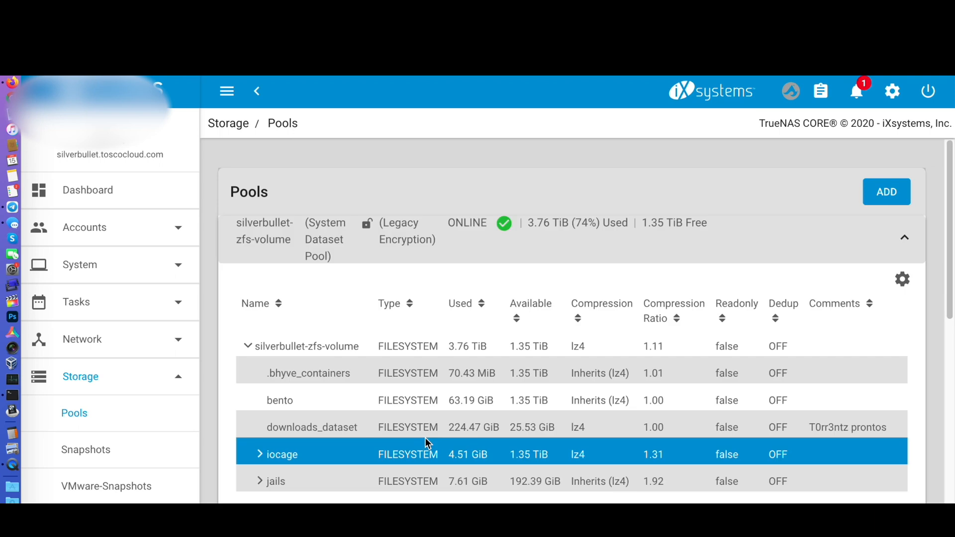
# Step: Shut the system down from the power menu and confirm
pyautogui.click(927, 92)
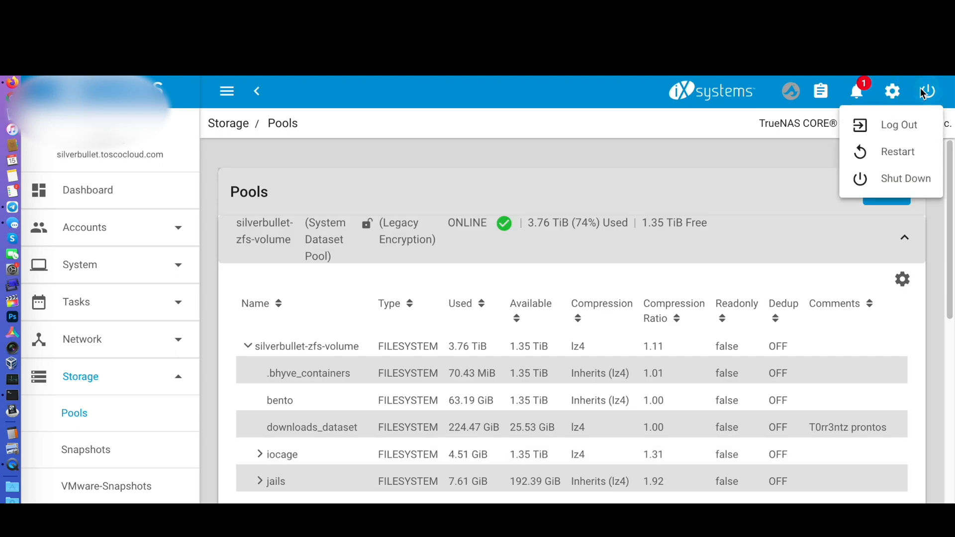
pyautogui.moveTo(891, 178)
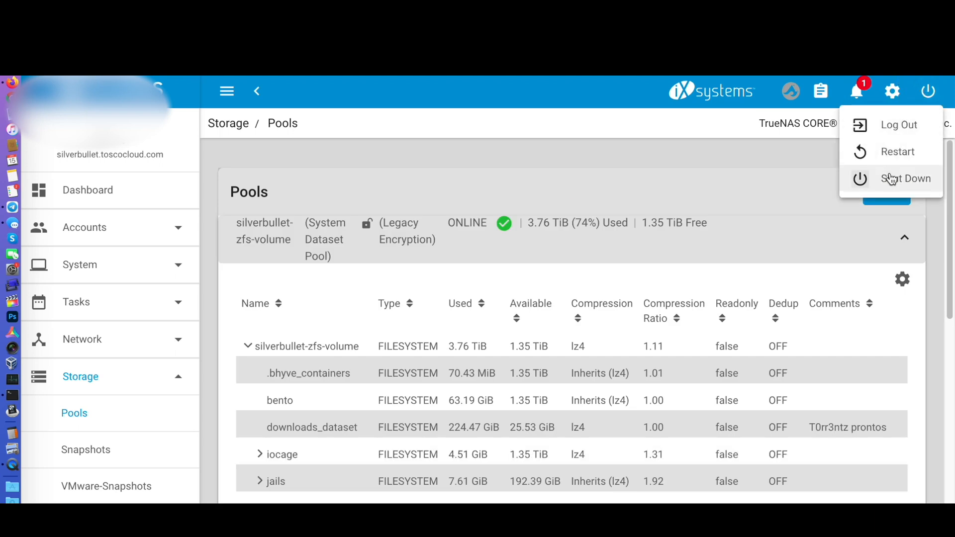
pyautogui.click(906, 178)
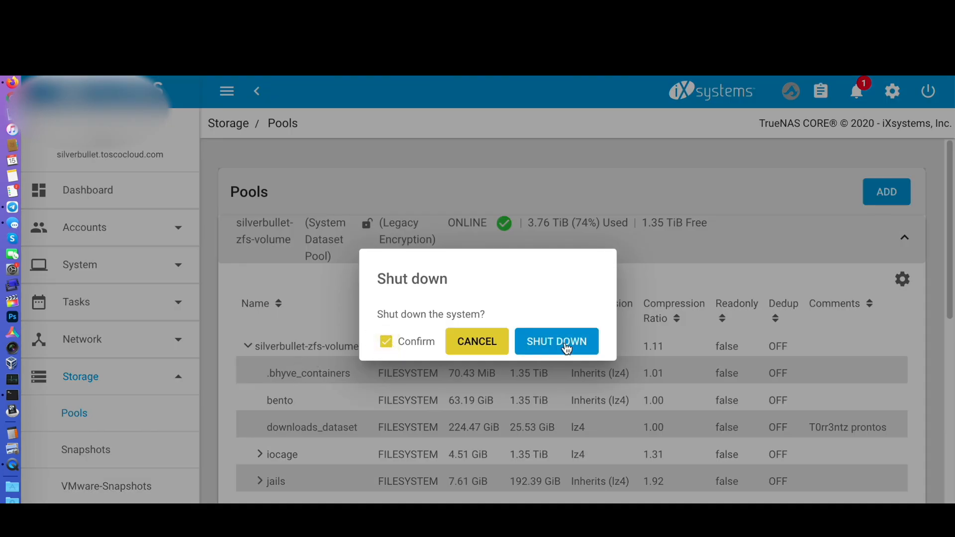
pyautogui.click(555, 342)
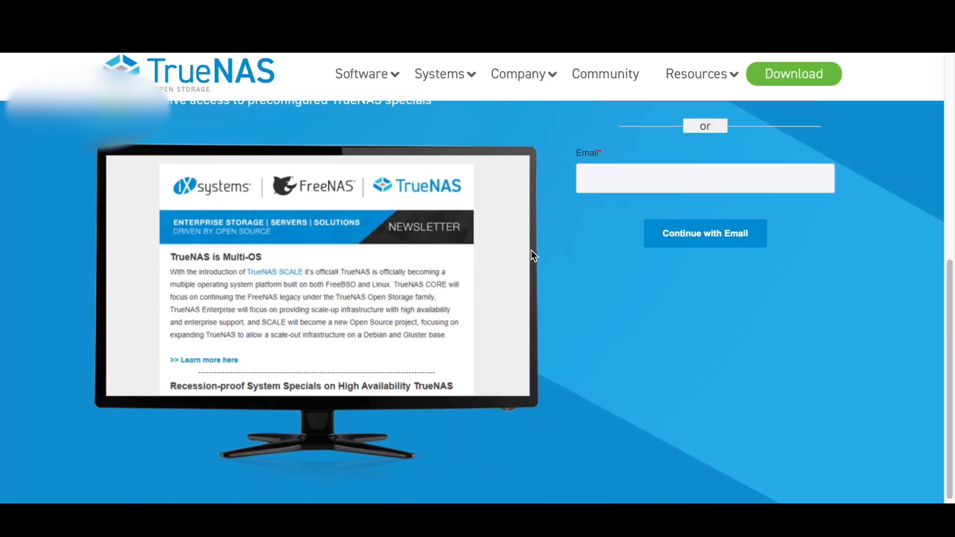
# Step: Skip the newsletter with 'No Thanks' to land on the TrueNAS CORE 12.0-U1 download page
pyautogui.scroll(-3)
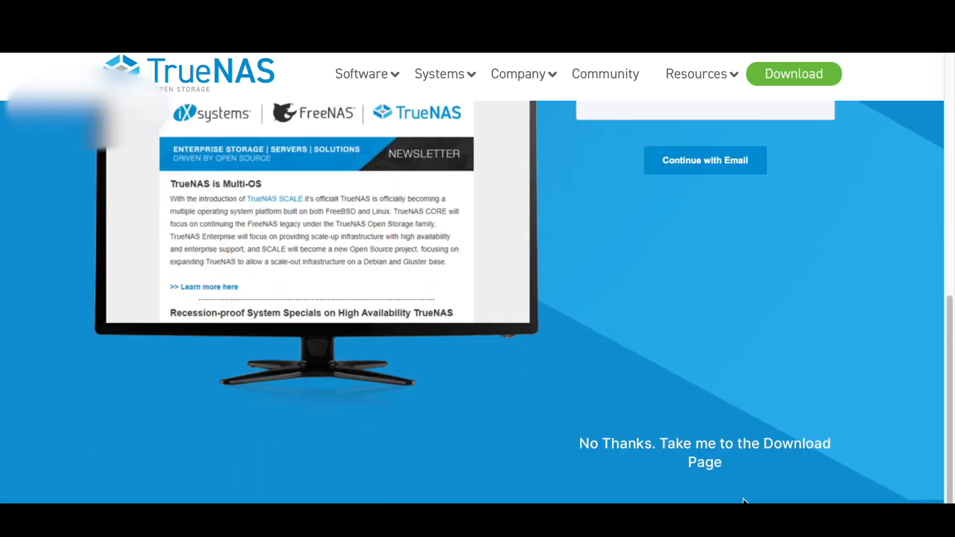
pyautogui.click(705, 452)
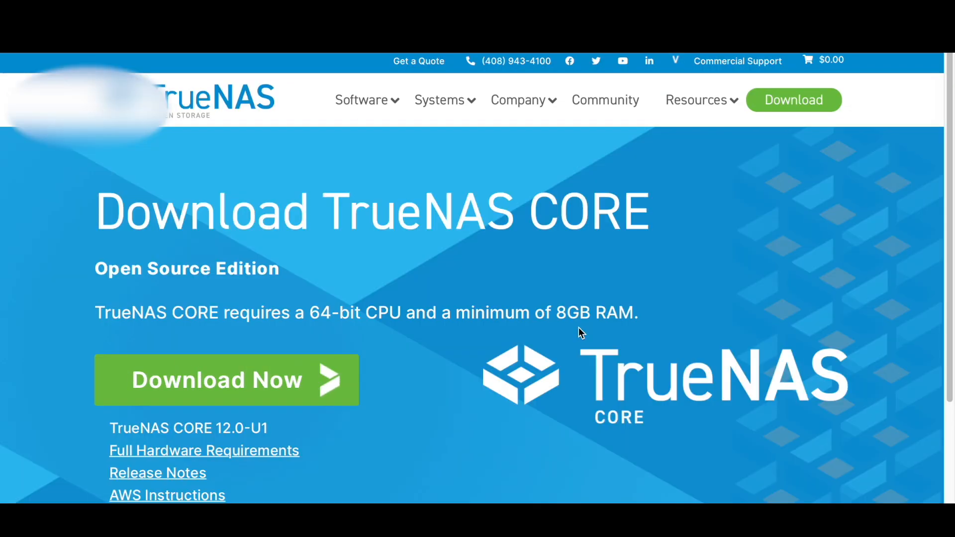
pyautogui.scroll(-3)
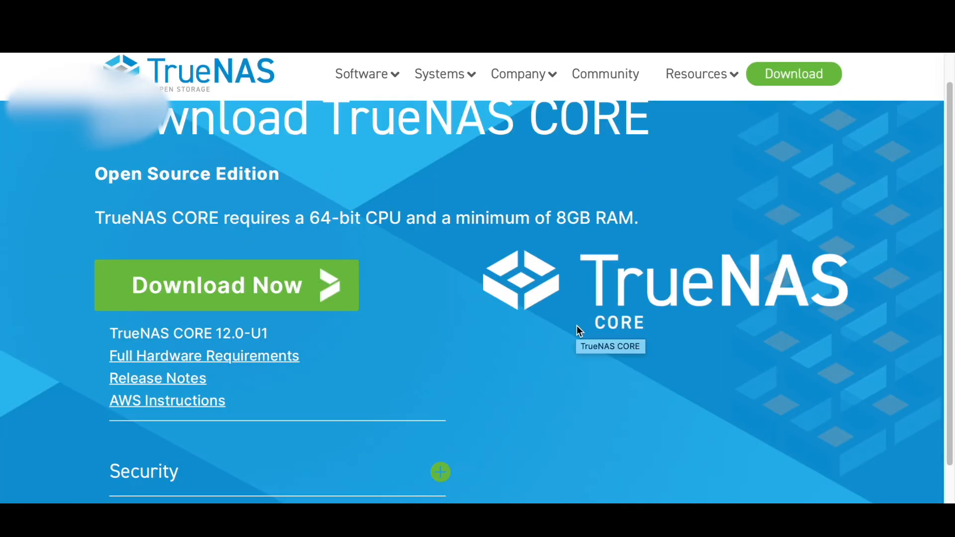
pyautogui.moveTo(156, 287)
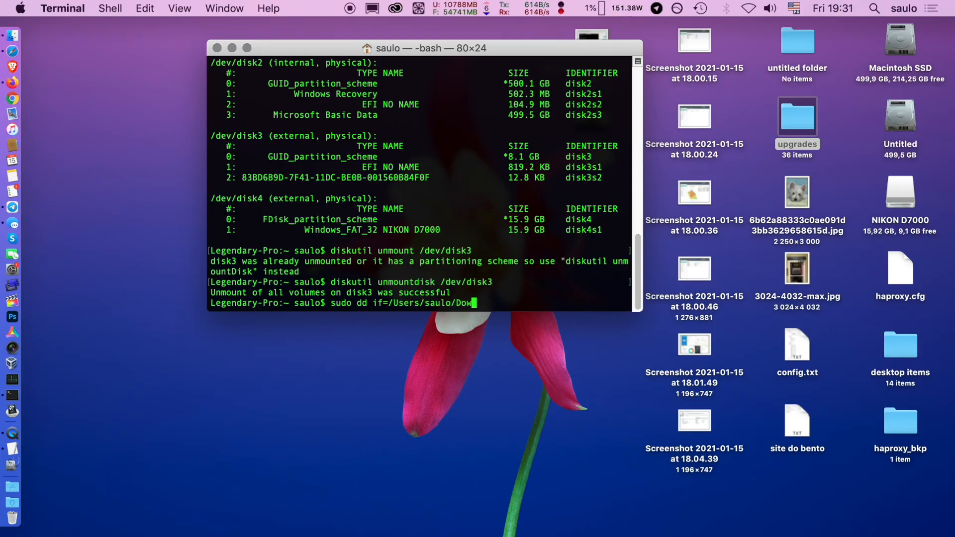
# Step: Run sudo dd if=~/Downloads/TrueNAS-12.0-U1.iso of=/dev/rdisk3 to write the installer
pyautogui.write('nloads/TrueNAS-12.0-U1.iso')
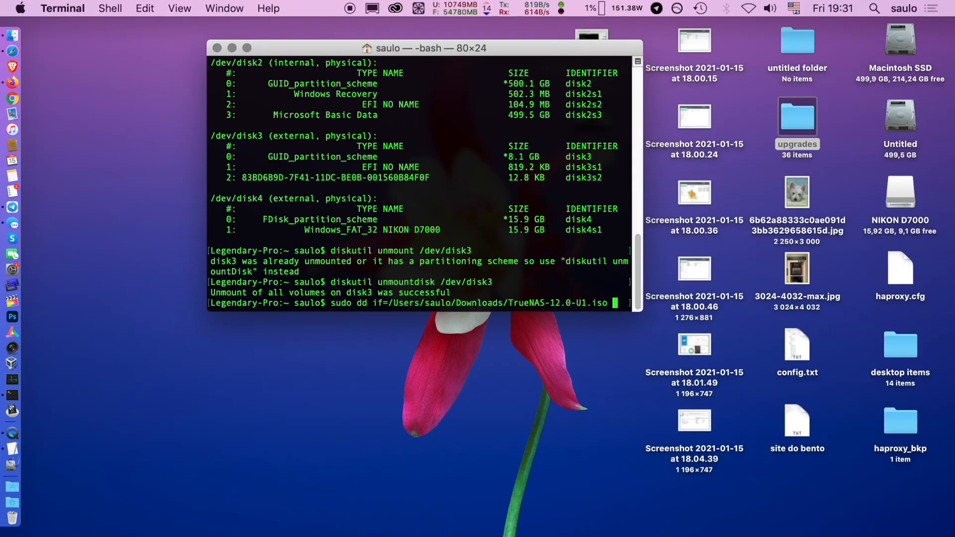
pyautogui.write('of=/dev/rdisk3')
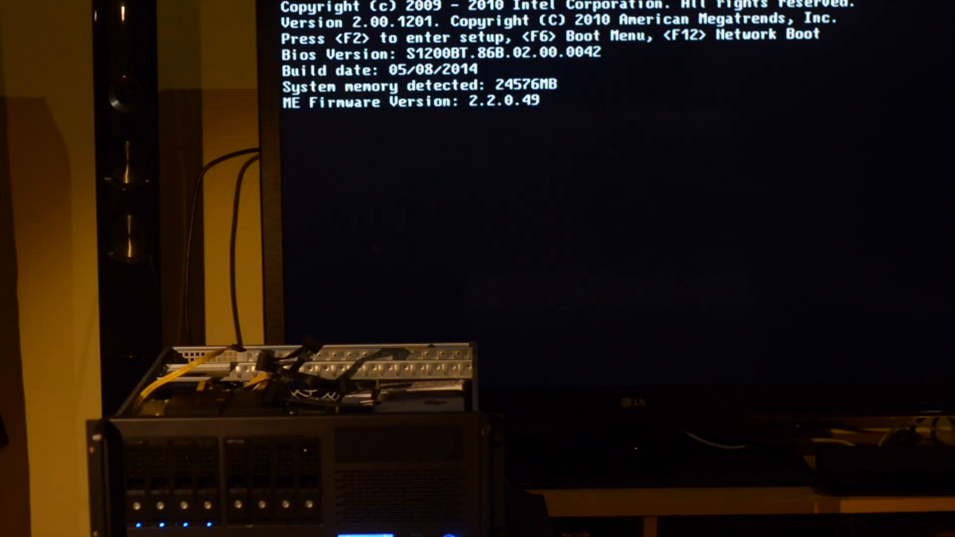
# Step: Enter firmware setup with F2 and set Boot Option #1 to UEFI: USB Flash Disk 1100
pyautogui.press('f2')
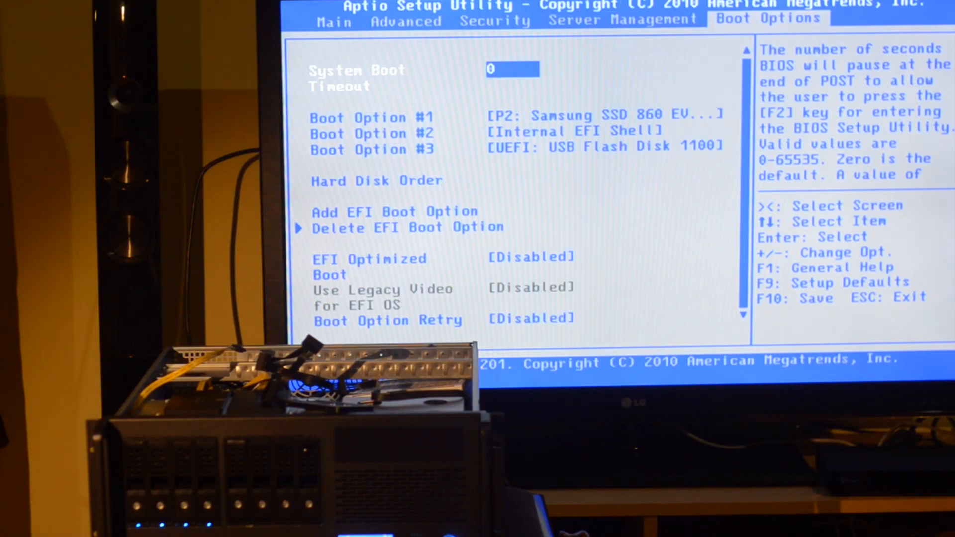
pyautogui.press('Down')
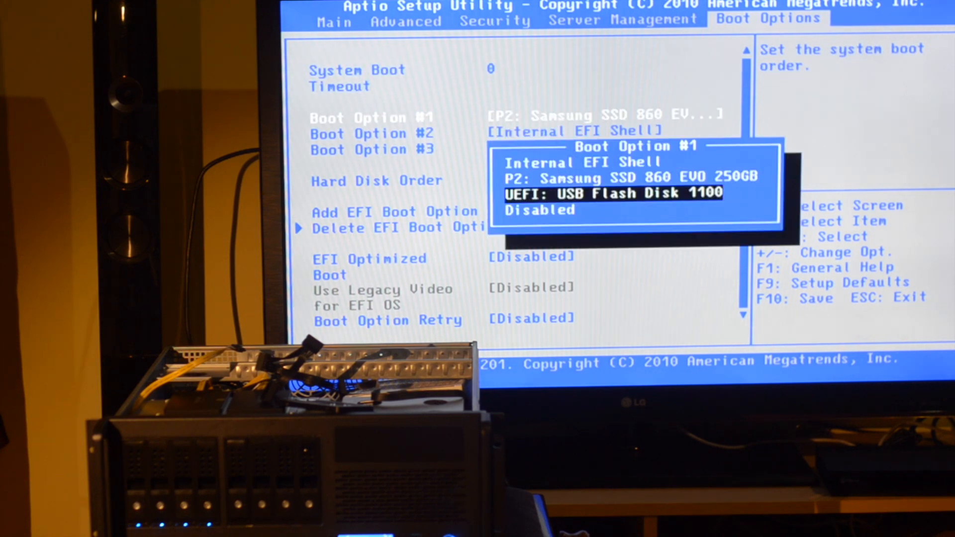
pyautogui.press('Enter')
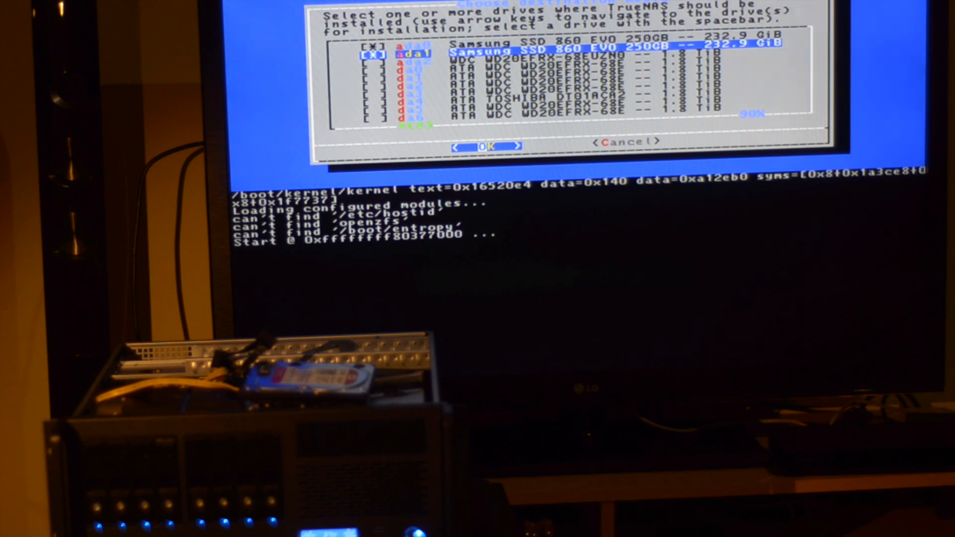
# Step: Select both Samsung SSD 860 EVO drives for installation and choose Boot via UEFI
pyautogui.click(486, 145)
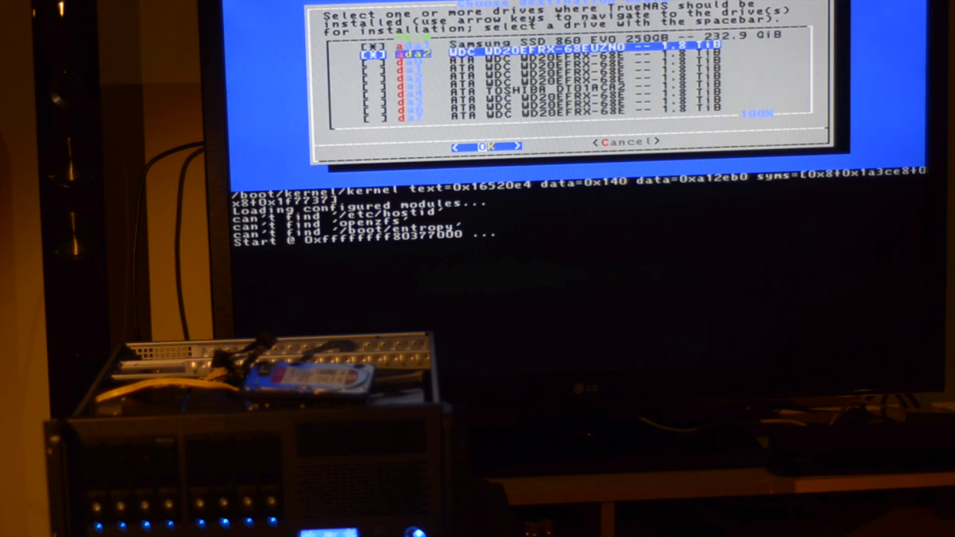
pyautogui.click(494, 145)
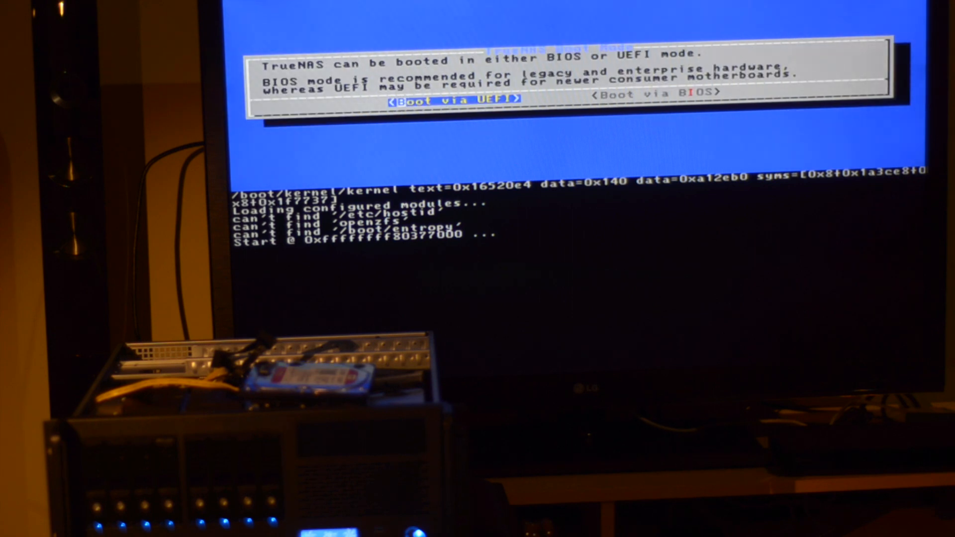
pyautogui.press('Right')
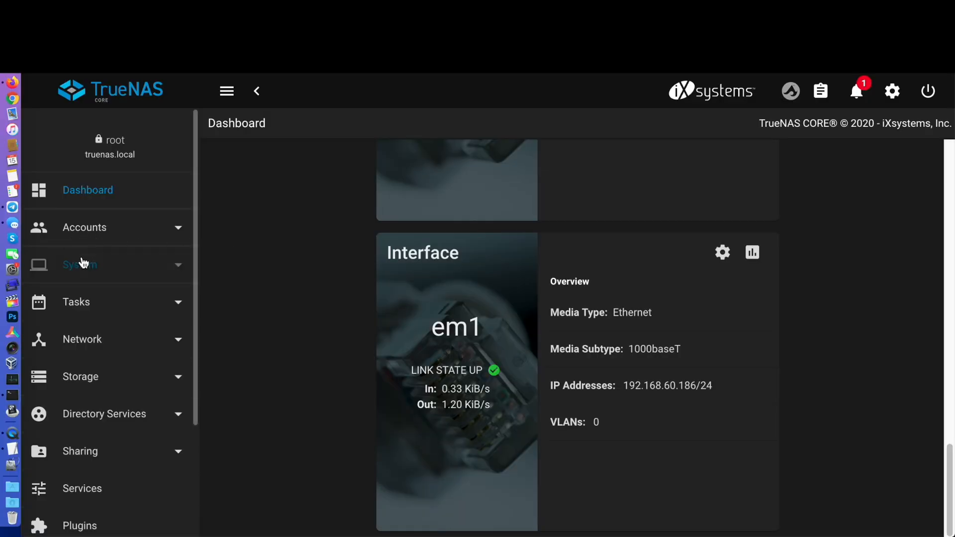
# Step: Upload the silverbullet-TrueNAS-12.0-U1-20210115190738.tar config backup from System > General and reboot
pyautogui.click(79, 265)
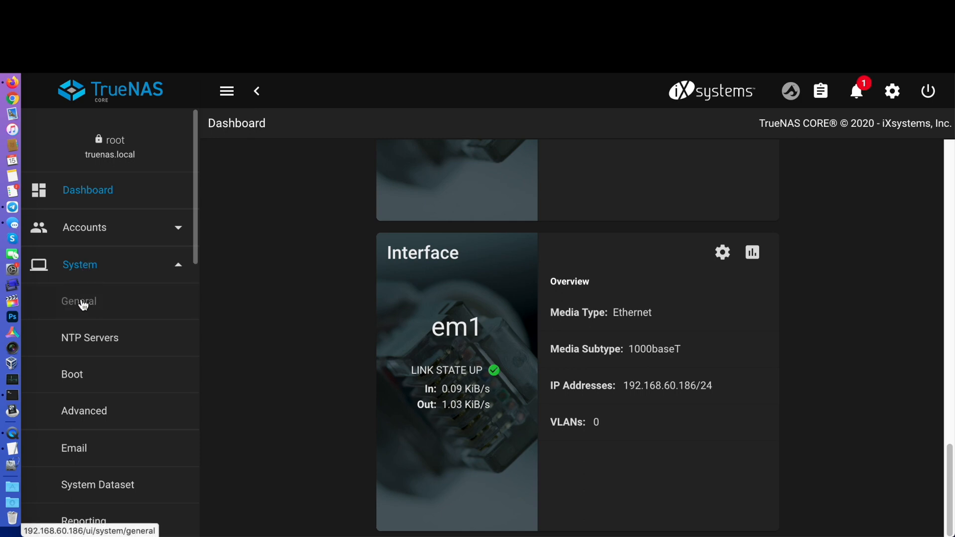
pyautogui.click(79, 300)
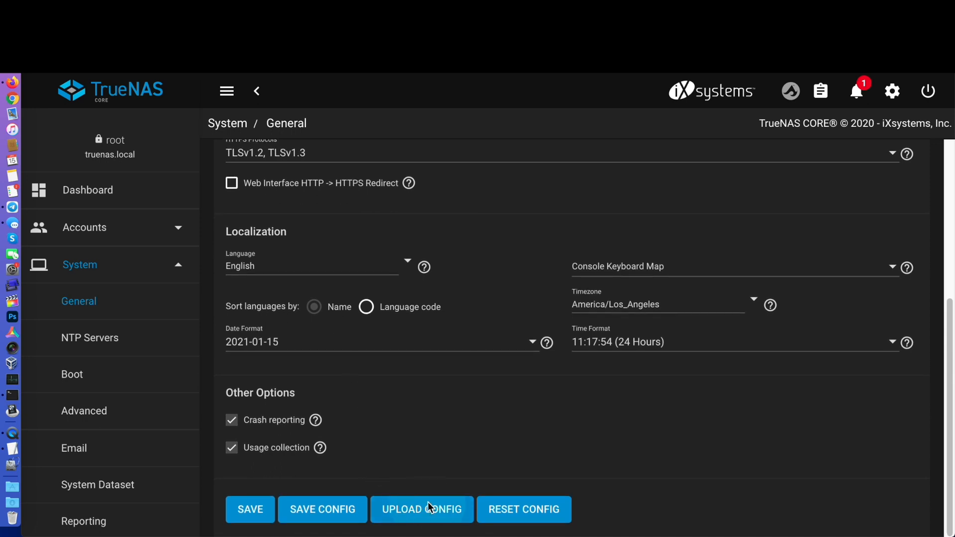
pyautogui.click(422, 509)
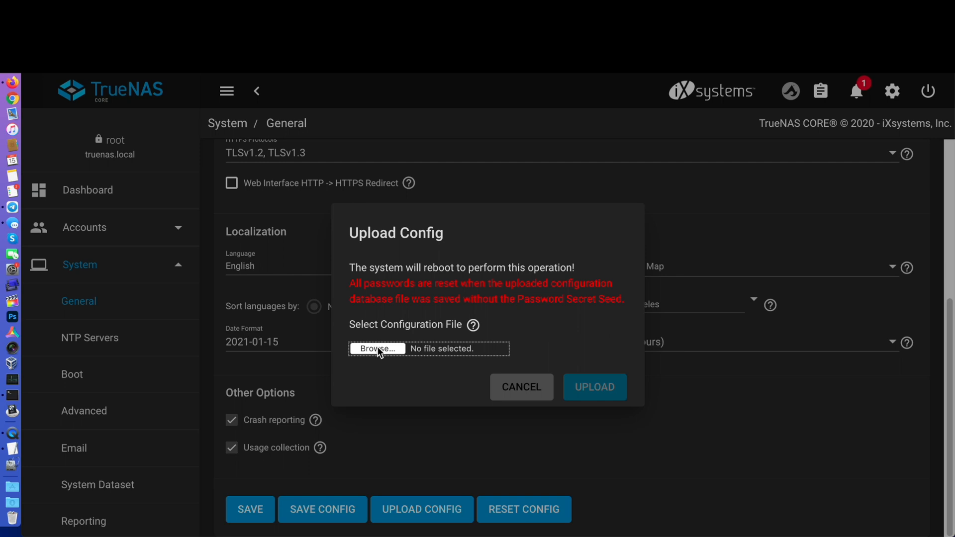
pyautogui.click(376, 348)
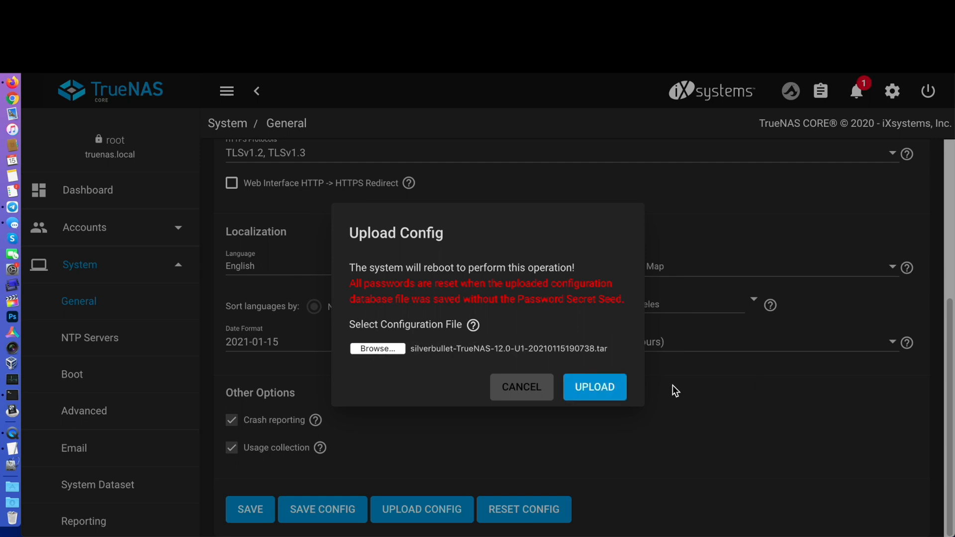
pyautogui.click(594, 387)
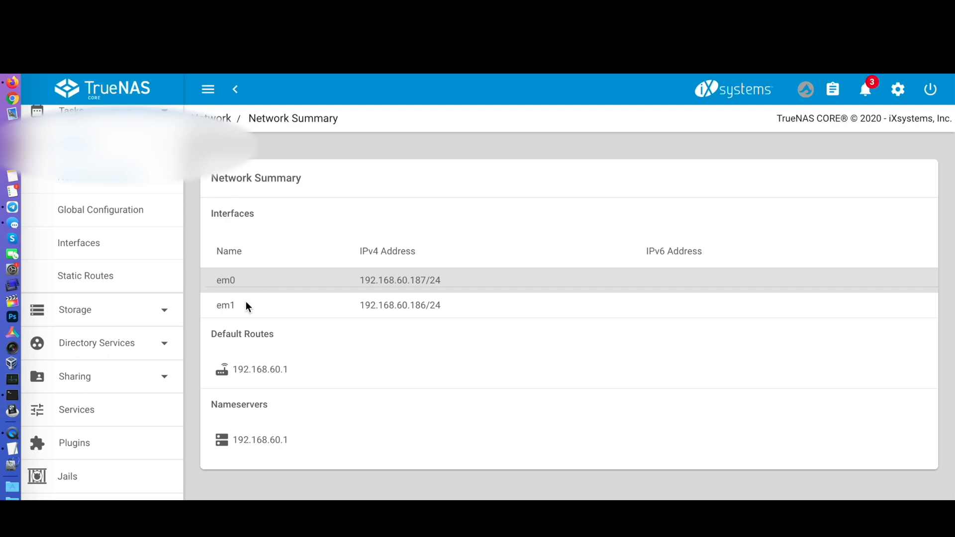
# Step: Review the bge0 interface on Network > Interfaces and test the new interface changes
pyautogui.click(79, 243)
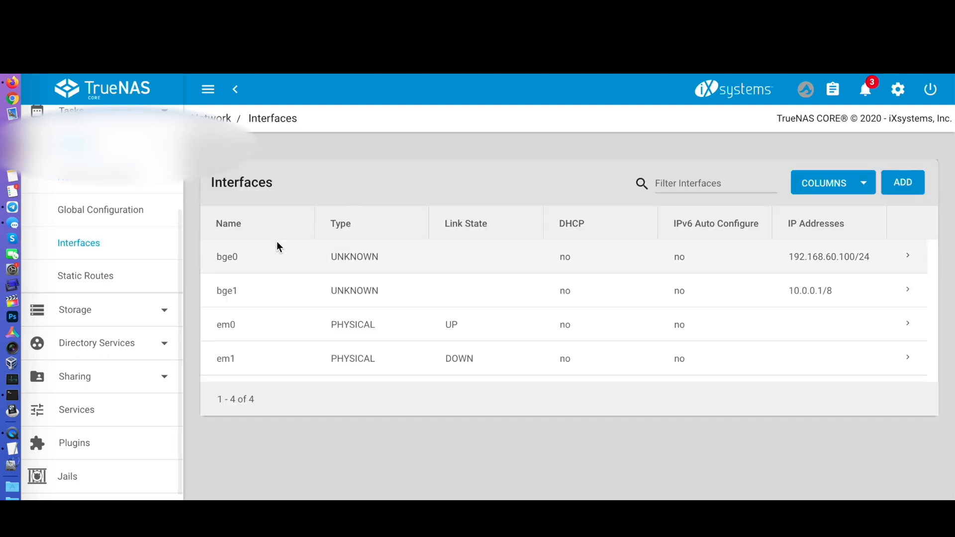
pyautogui.moveTo(908, 256)
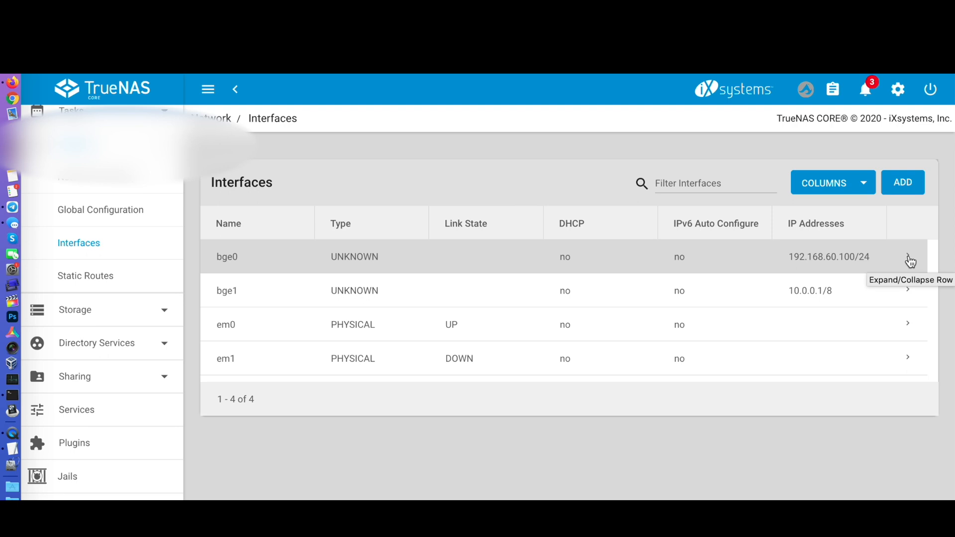
pyautogui.click(908, 256)
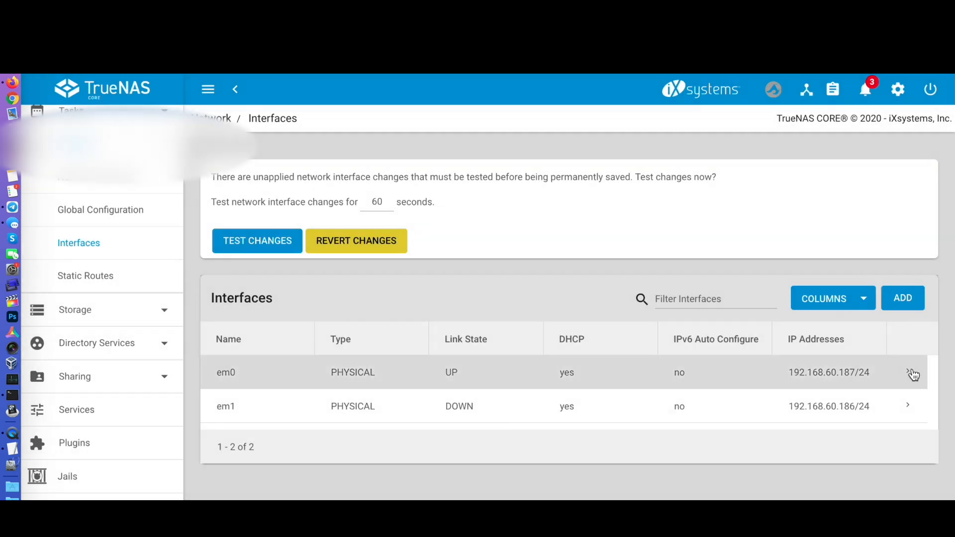
pyautogui.moveTo(757, 486)
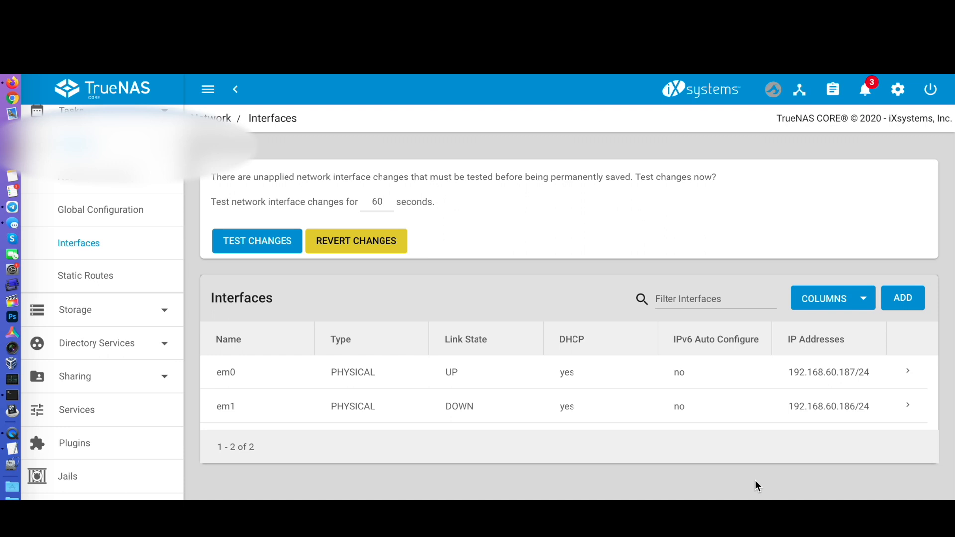
pyautogui.click(256, 241)
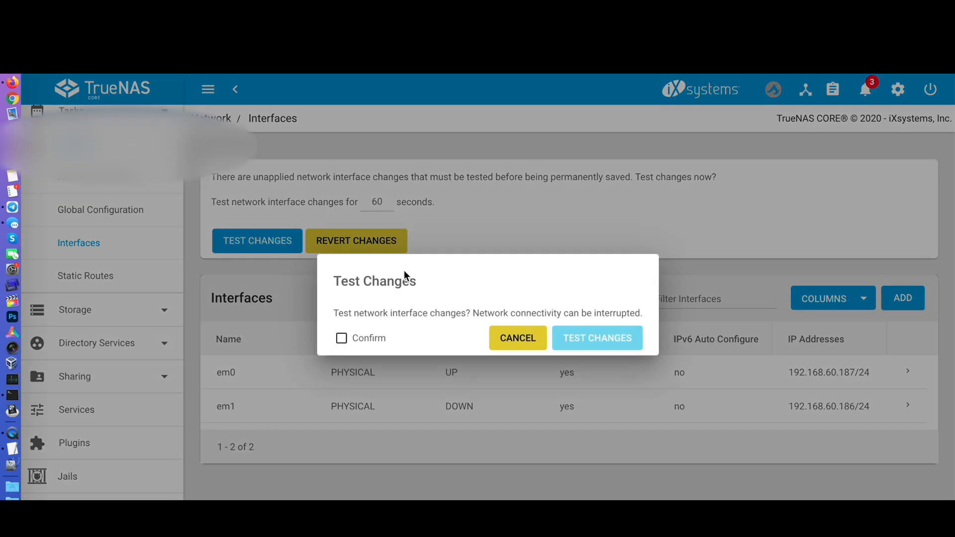
pyautogui.click(597, 338)
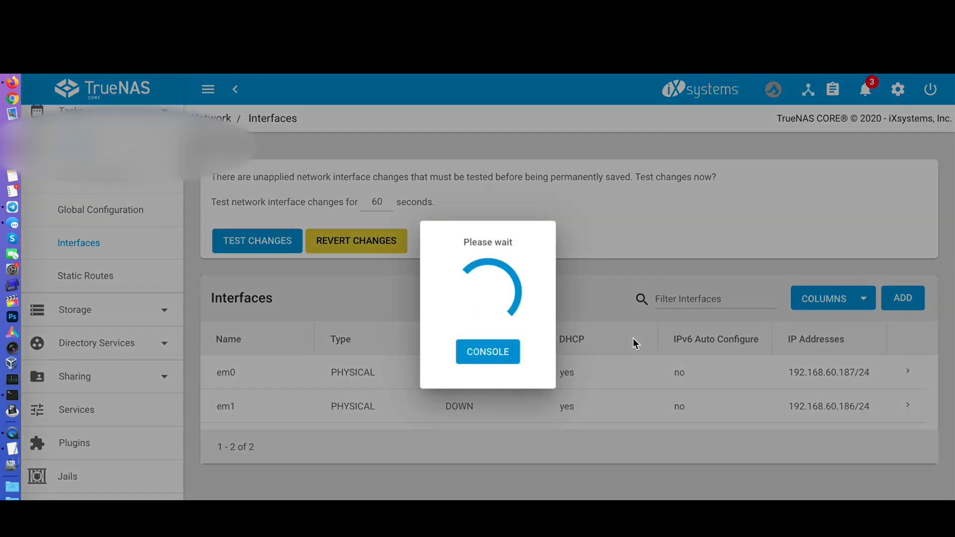
# Step: Save the tested interface changes permanently, leaving em0 and em1 on DHCP
pyautogui.click(257, 240)
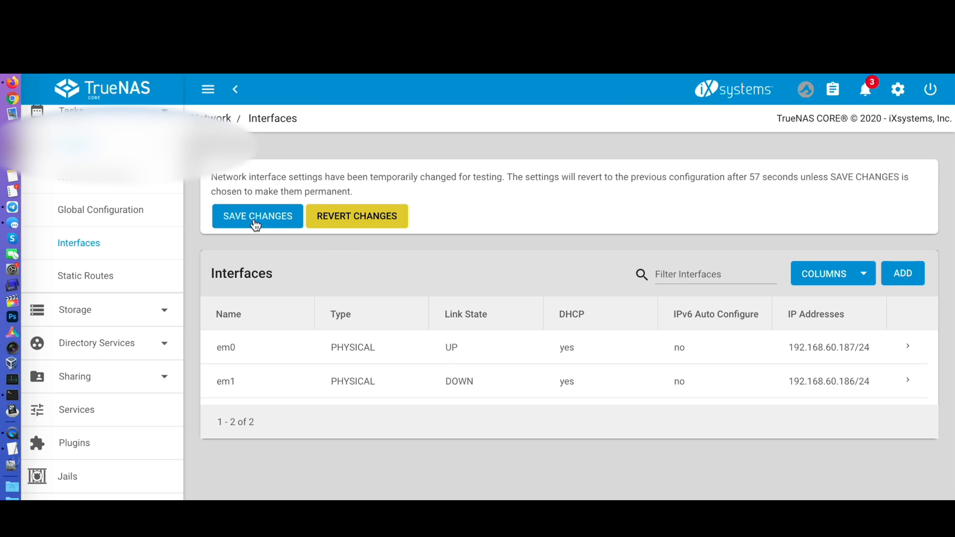
pyautogui.click(256, 216)
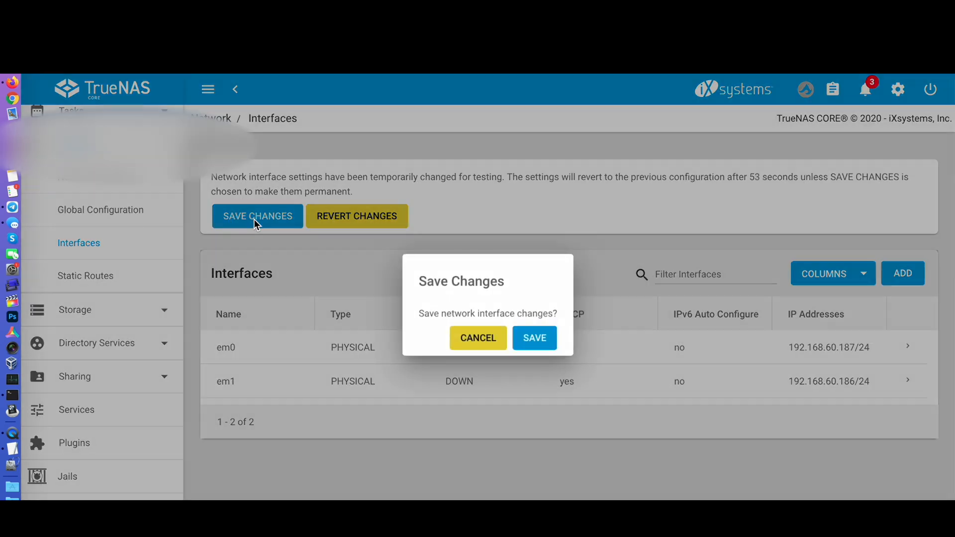
pyautogui.click(533, 338)
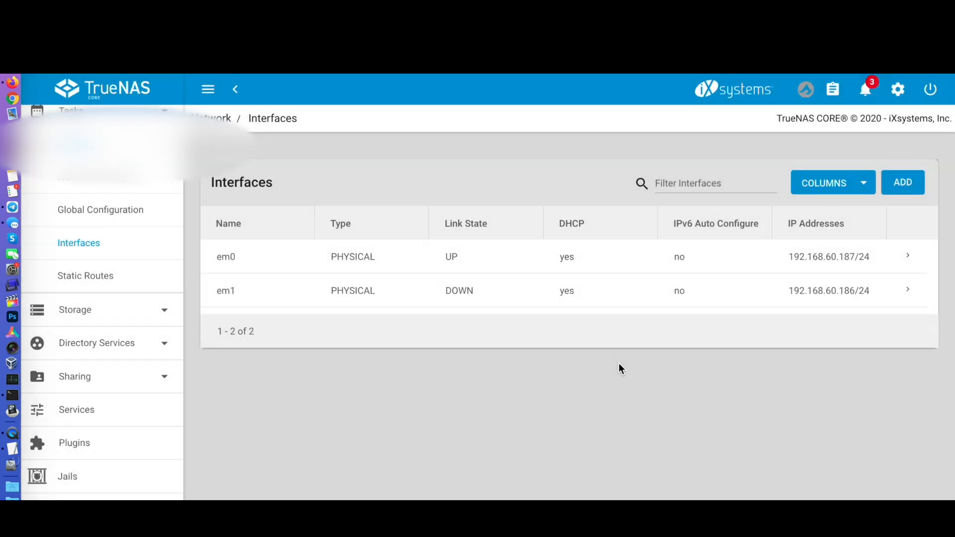
pyautogui.click(395, 427)
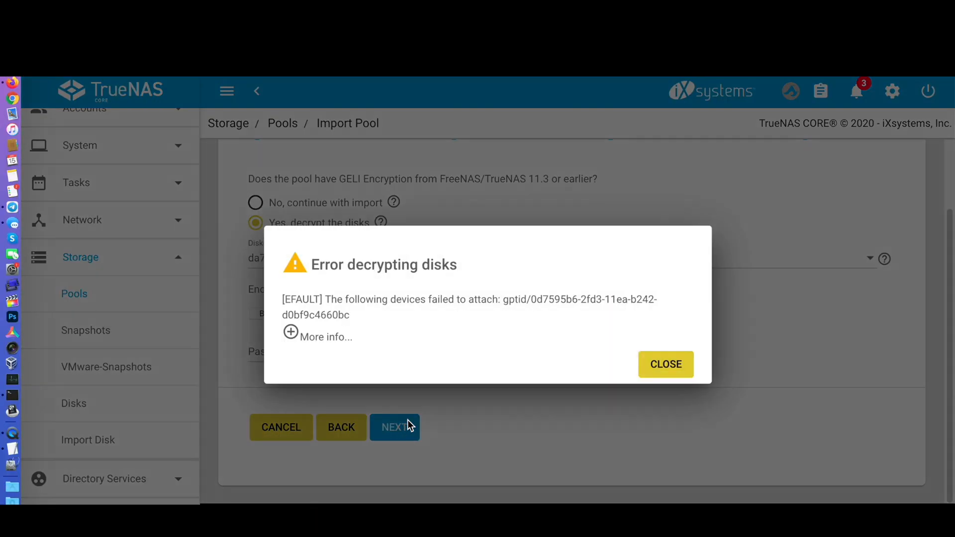
# Step: Dismiss the decryption error and deselect da6p2, da5p2 and da7p2 from the GELI disks to decrypt
pyautogui.click(666, 364)
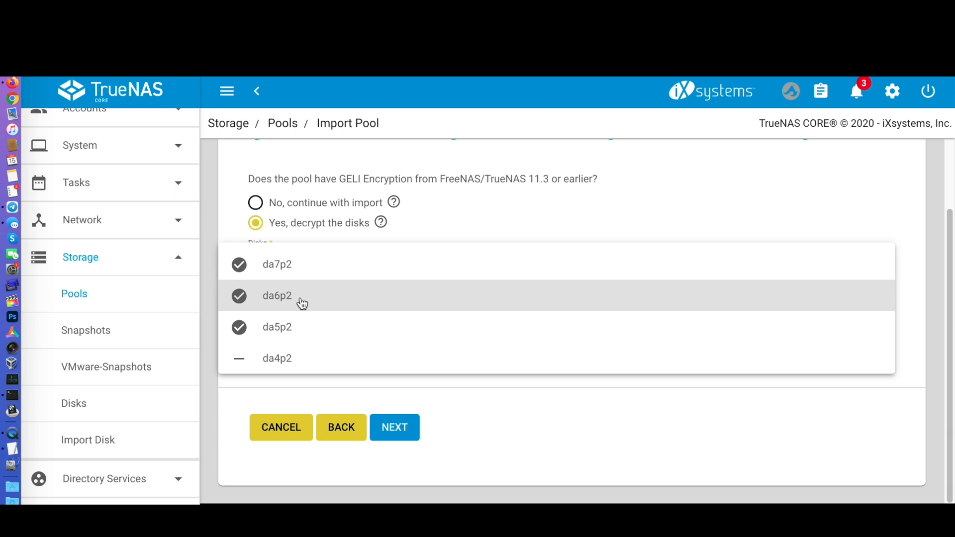
pyautogui.click(393, 427)
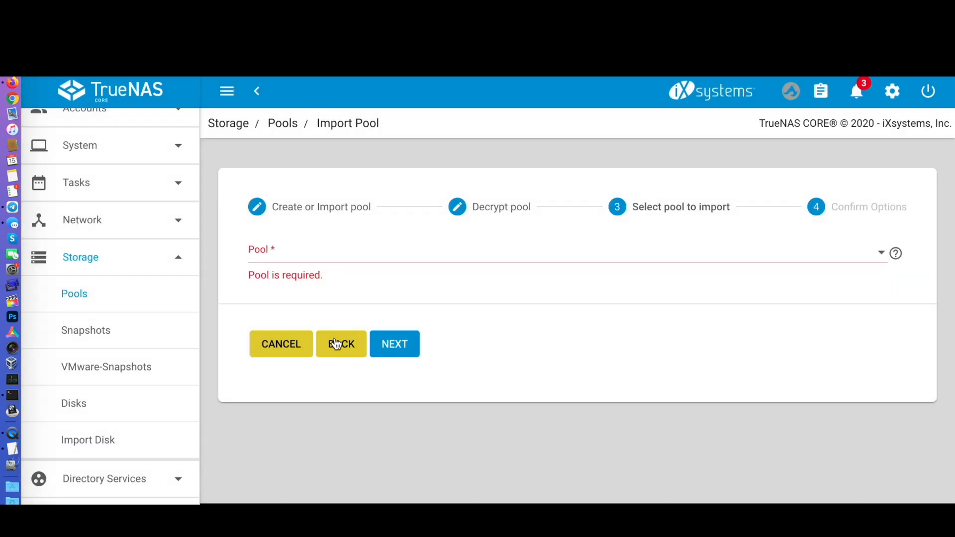
pyautogui.click(340, 343)
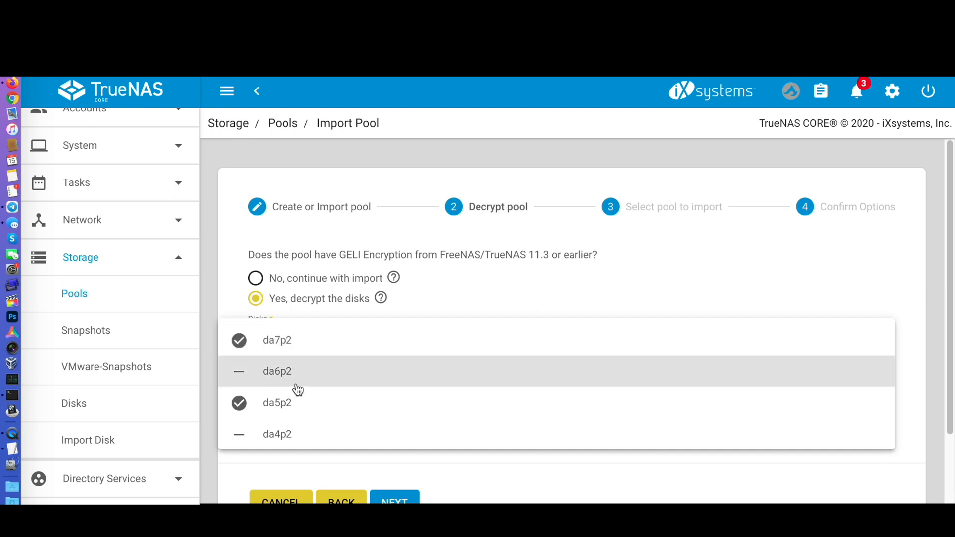
pyautogui.moveTo(298, 406)
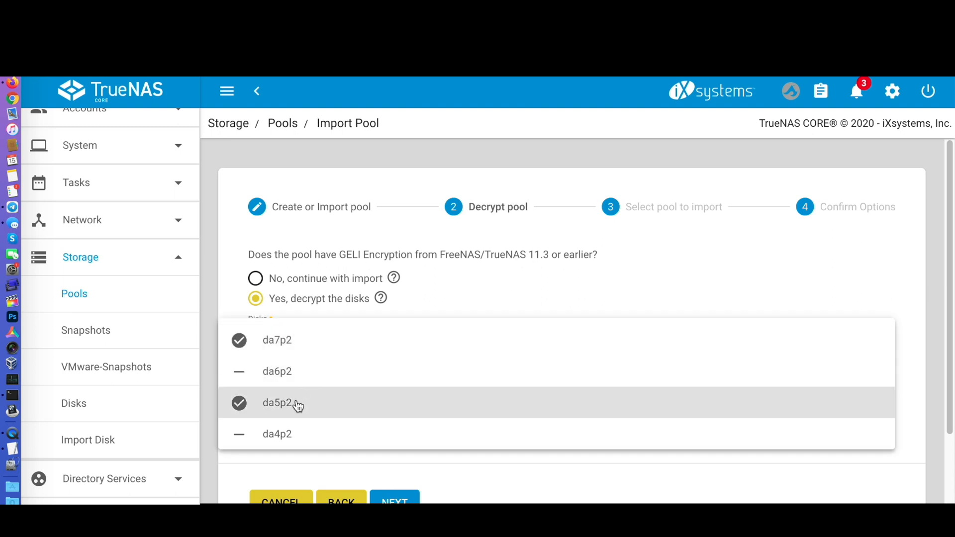
pyautogui.click(394, 501)
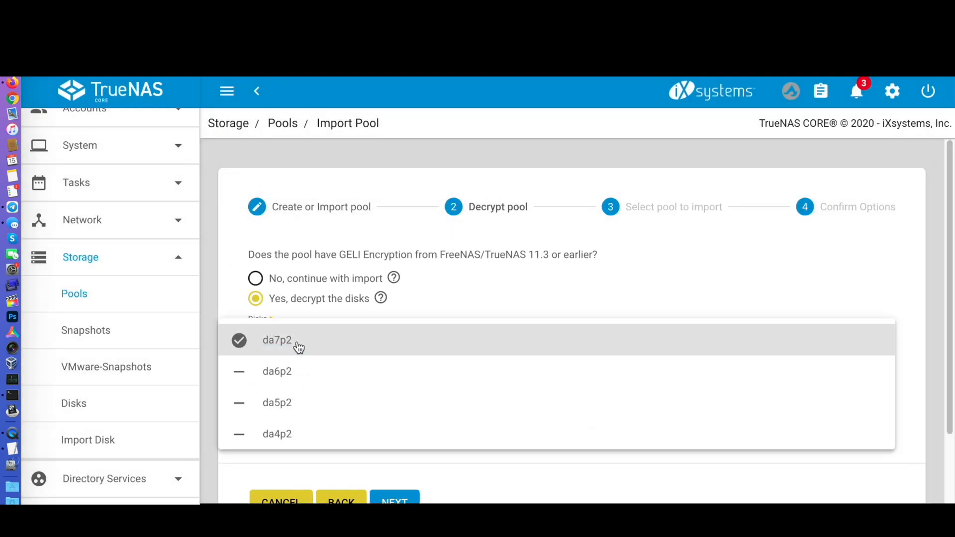
pyautogui.click(276, 405)
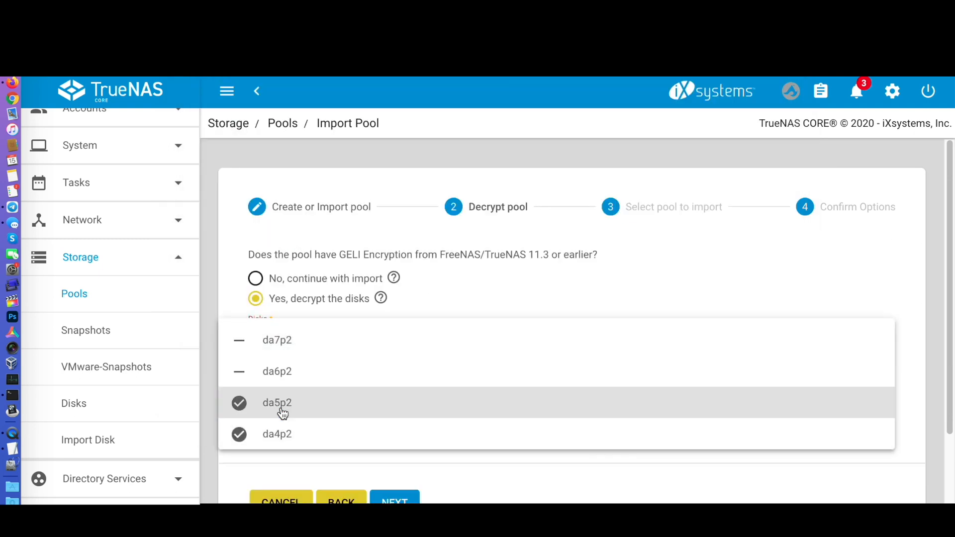
pyautogui.click(394, 501)
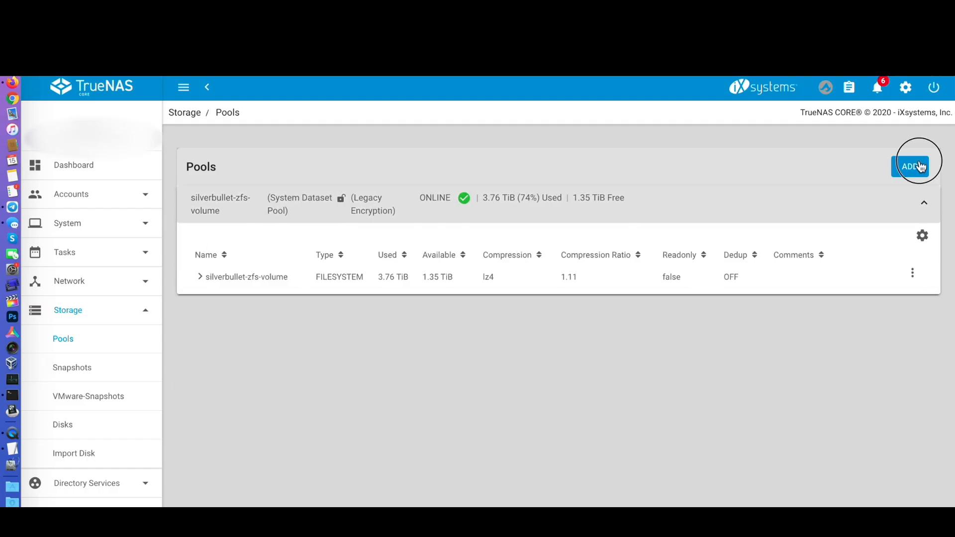
# Step: Create the encrypted RAID-Z2 pool sun-nas from the five disks using the suggested layout
pyautogui.click(913, 166)
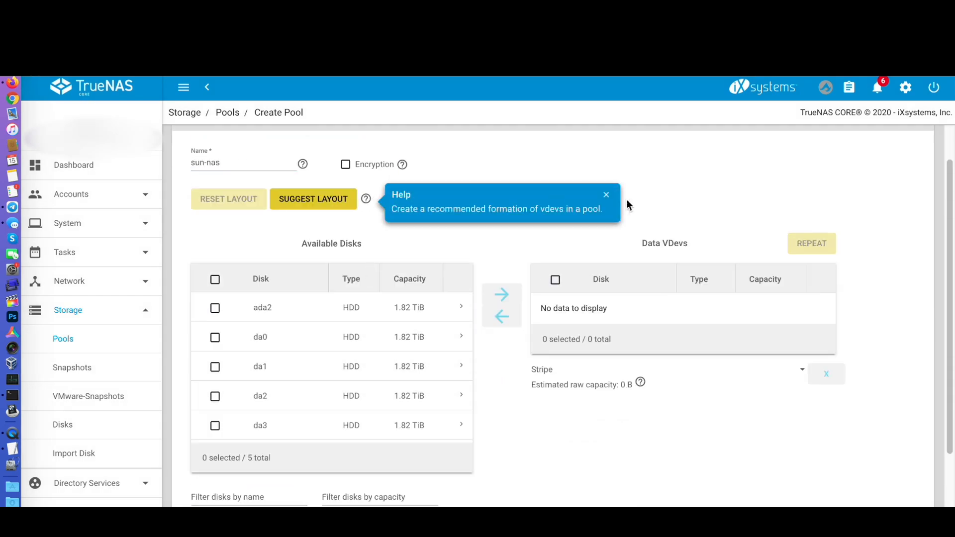
pyautogui.click(312, 199)
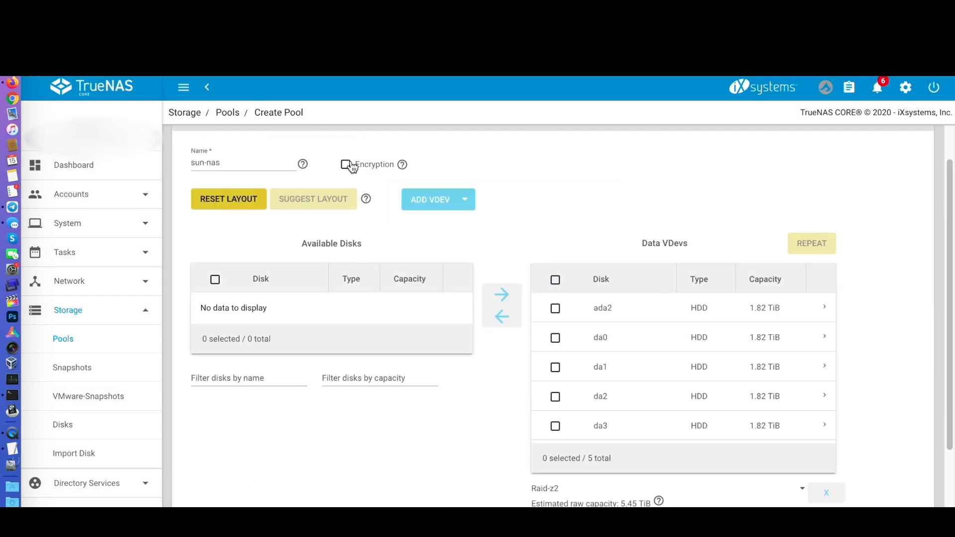
pyautogui.scroll(-3)
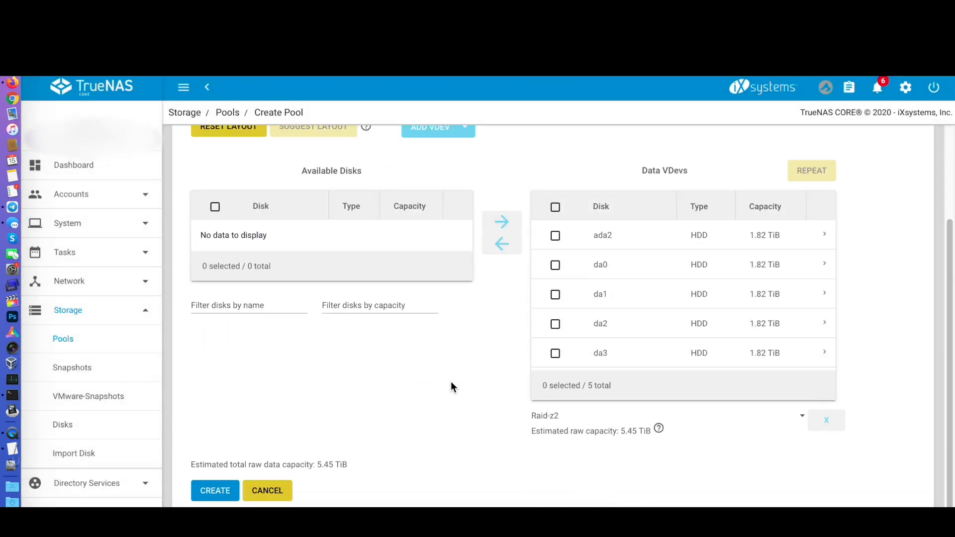
pyautogui.moveTo(219, 491)
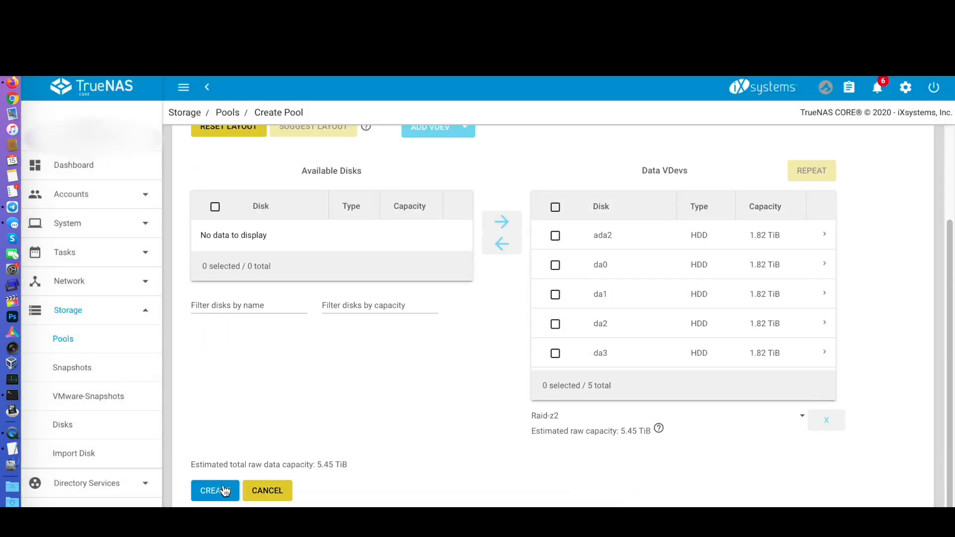
pyautogui.click(212, 491)
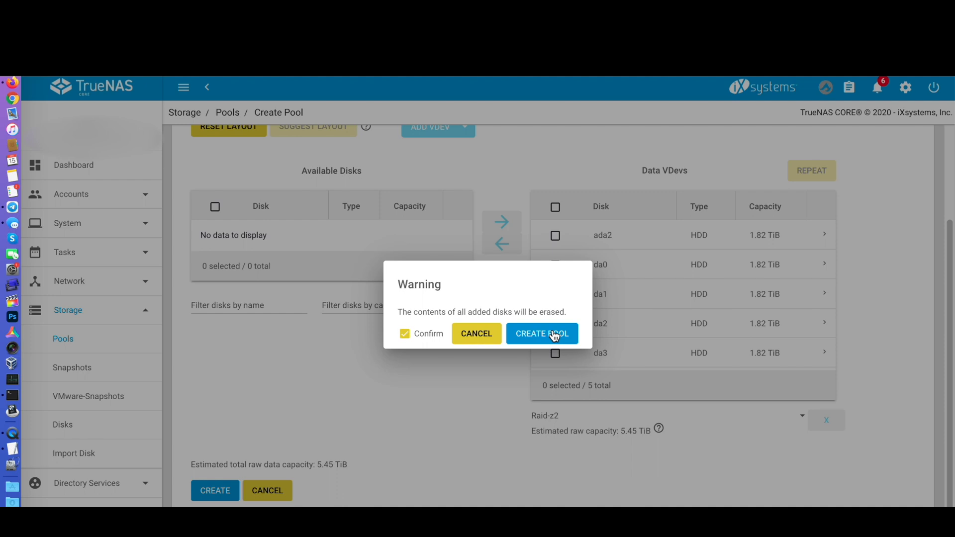
pyautogui.click(541, 333)
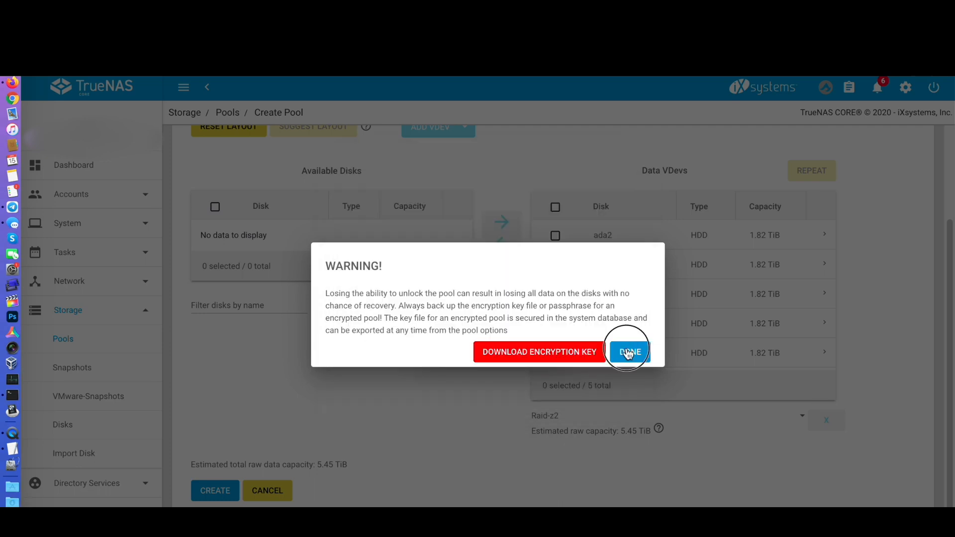
pyautogui.click(629, 352)
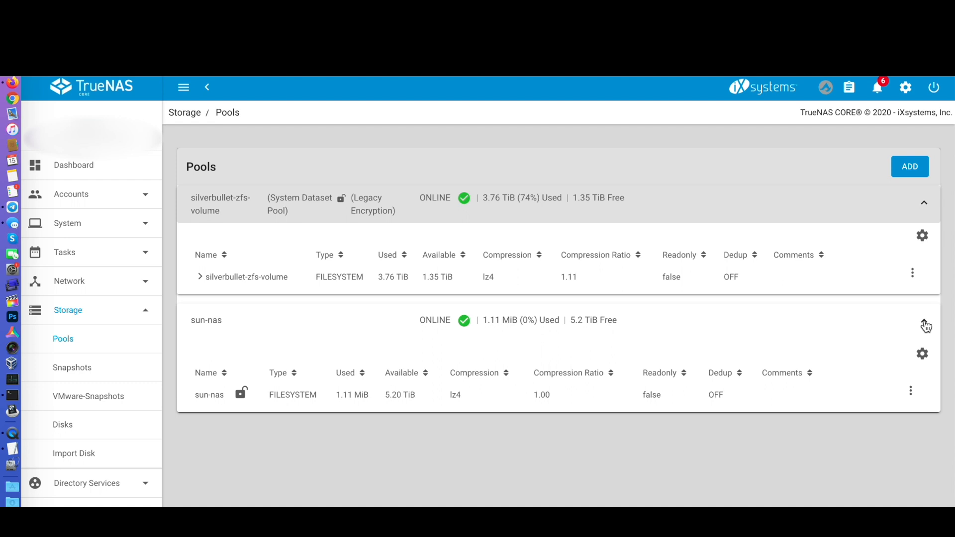
# Step: Export/disconnect the sun-nas pool and begin re-importing it without legacy decryption
pyautogui.click(922, 354)
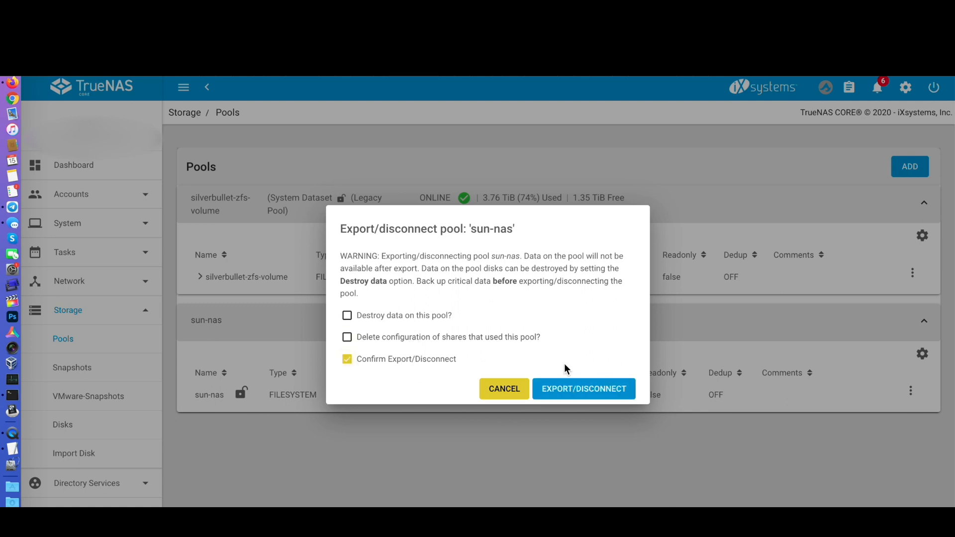
pyautogui.click(582, 389)
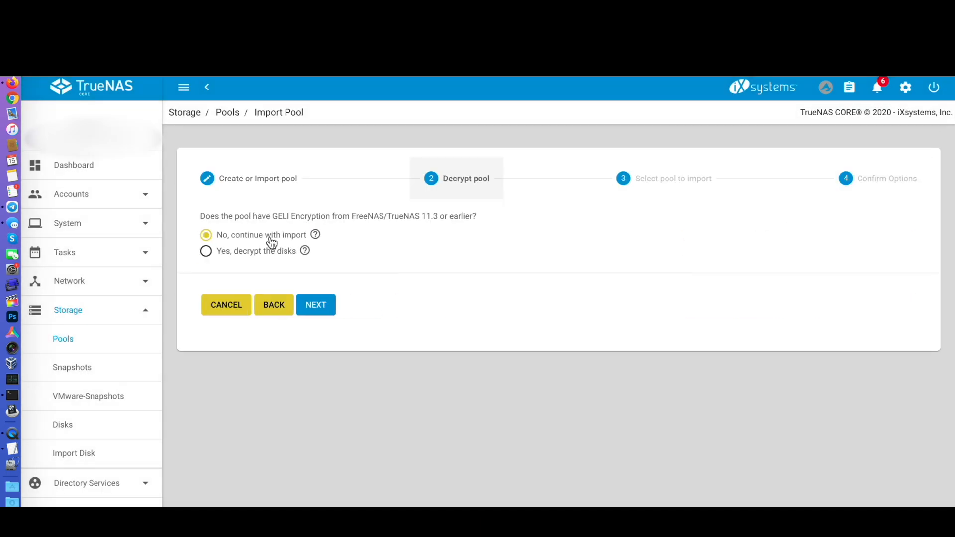
pyautogui.click(316, 304)
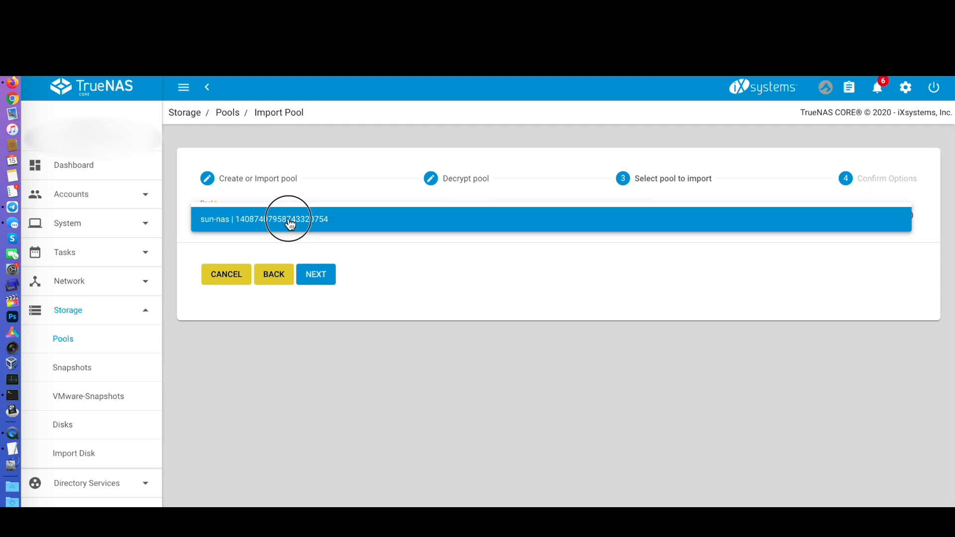
# Step: Import sun-nas and unlock its encrypted datasets with the sun-nas key file
pyautogui.click(315, 275)
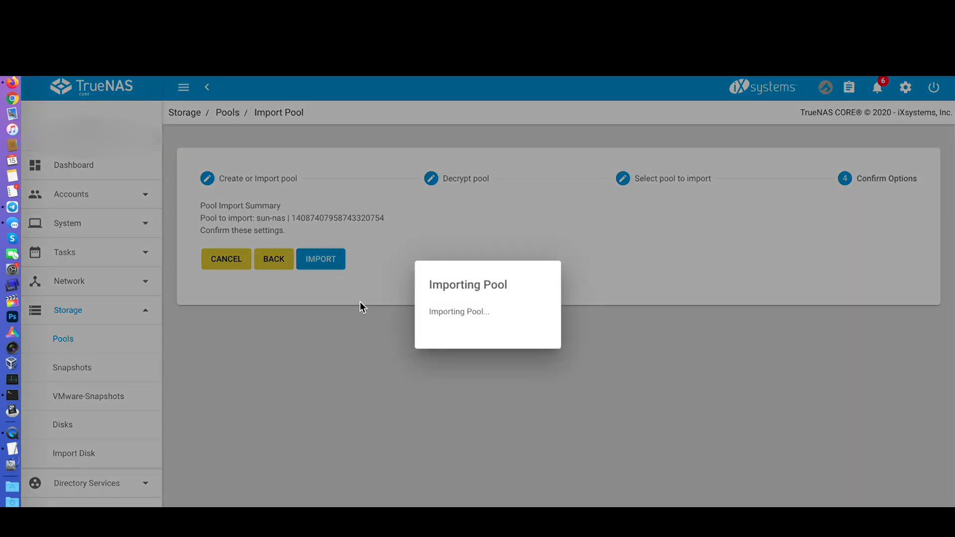
pyautogui.click(320, 258)
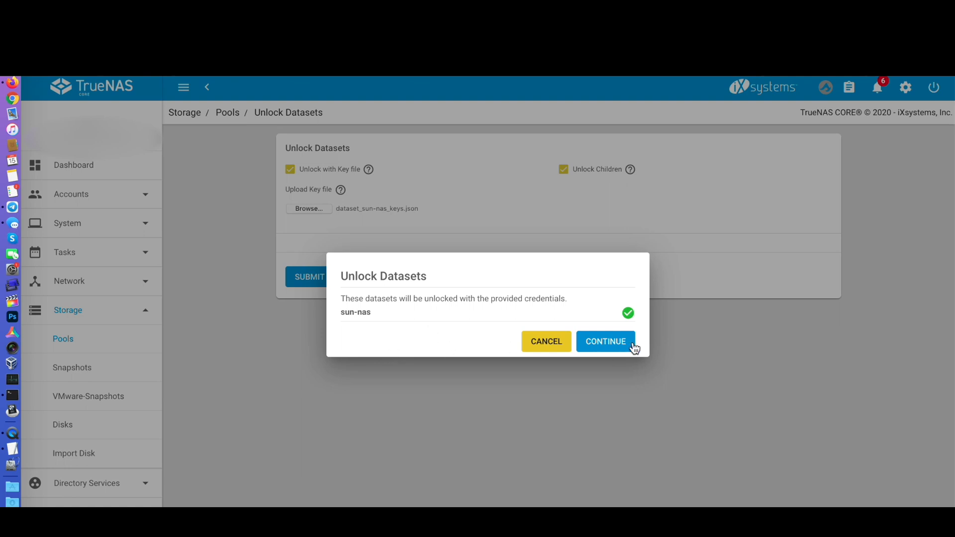
pyautogui.click(605, 341)
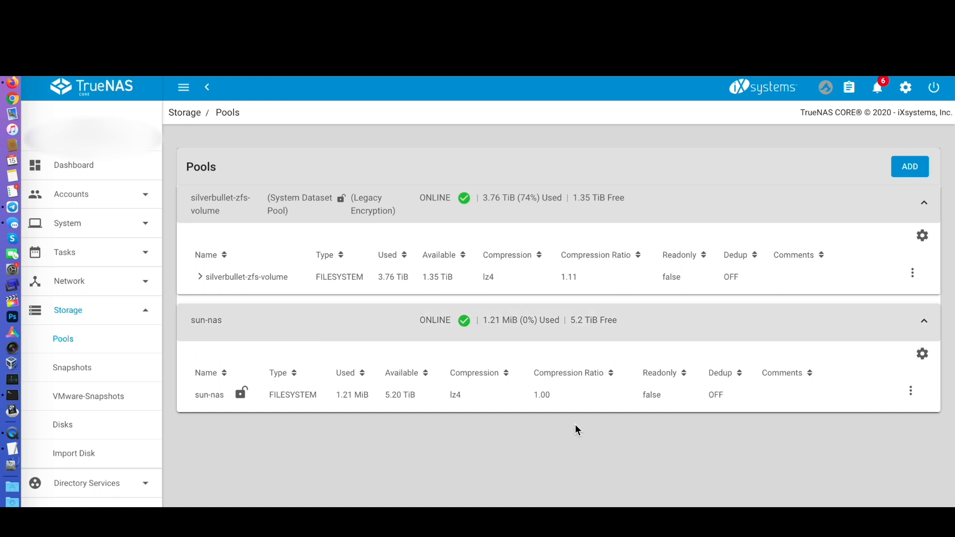
# Step: Add a dataset named nc_data under the sun-nas pool
pyautogui.scroll(-3)
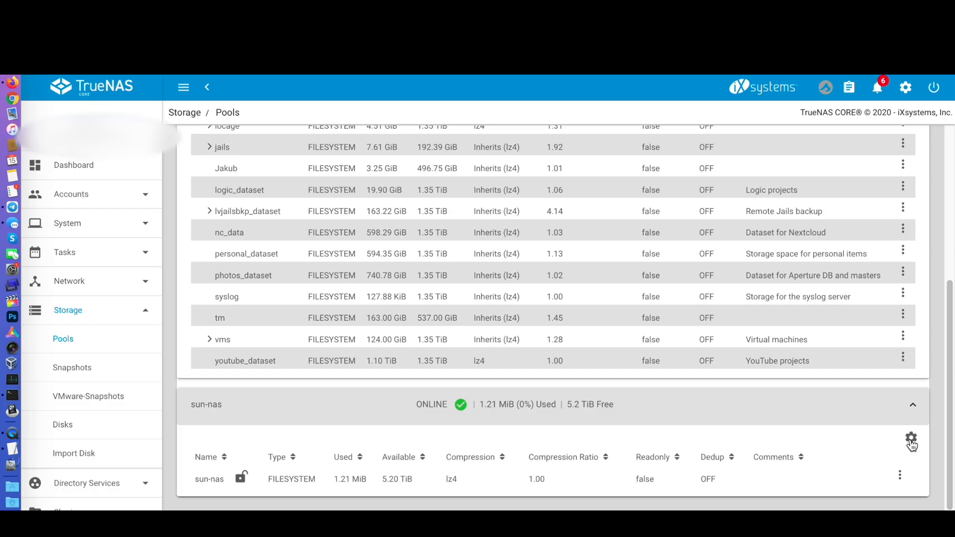
pyautogui.click(912, 440)
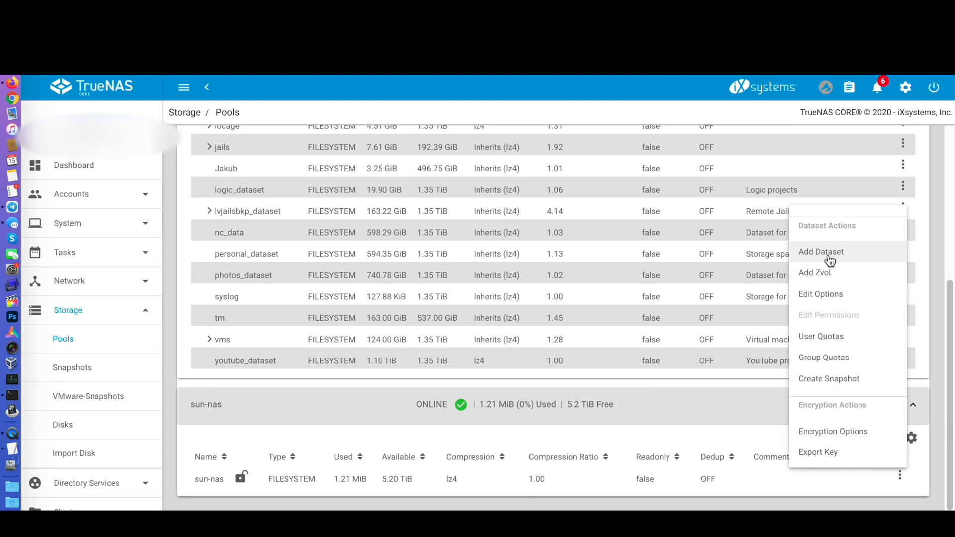
pyautogui.moveTo(829, 315)
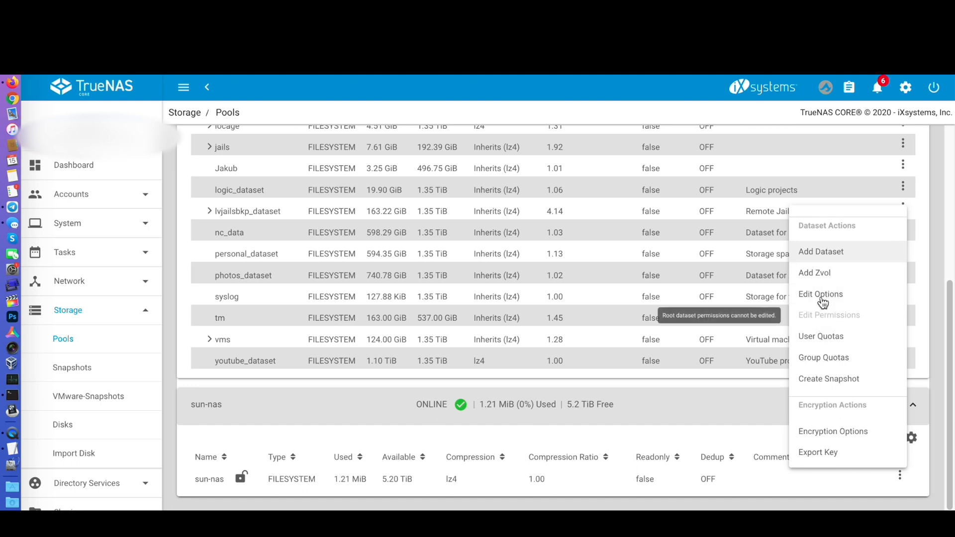
pyautogui.moveTo(822, 255)
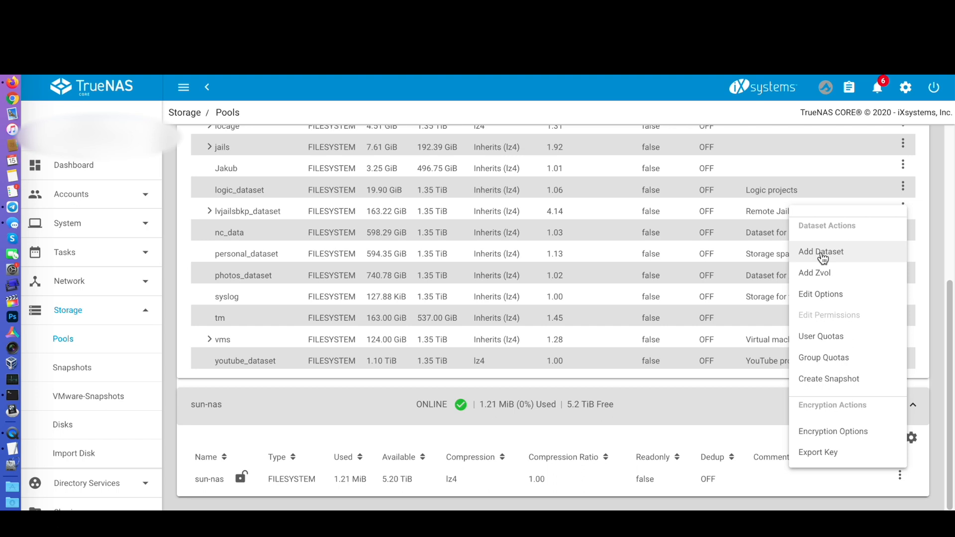
pyautogui.click(821, 252)
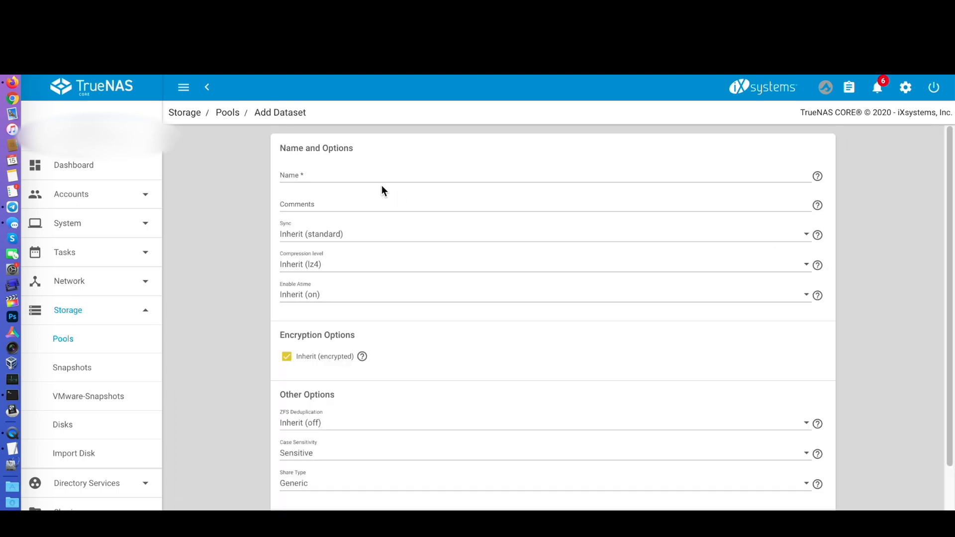
pyautogui.write('nc_dat')
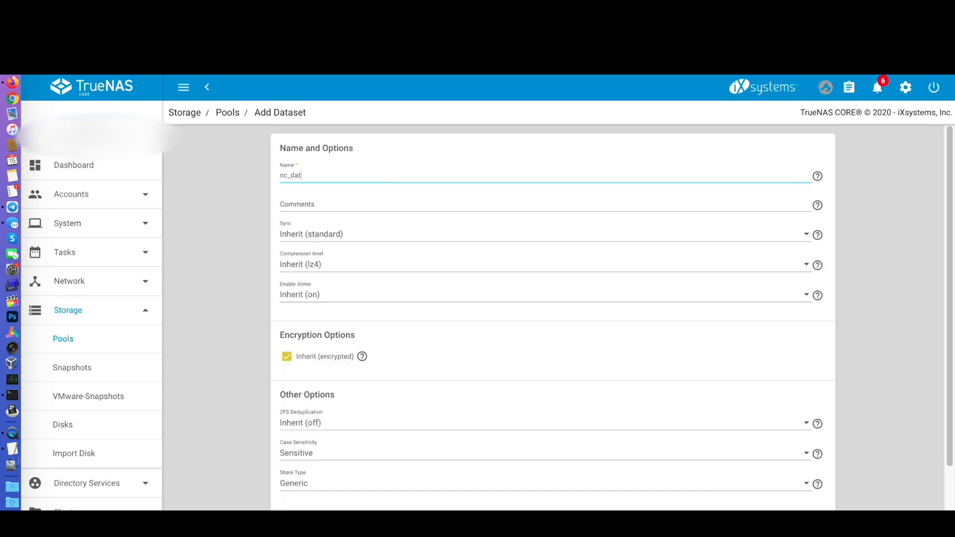
pyautogui.scroll(-3)
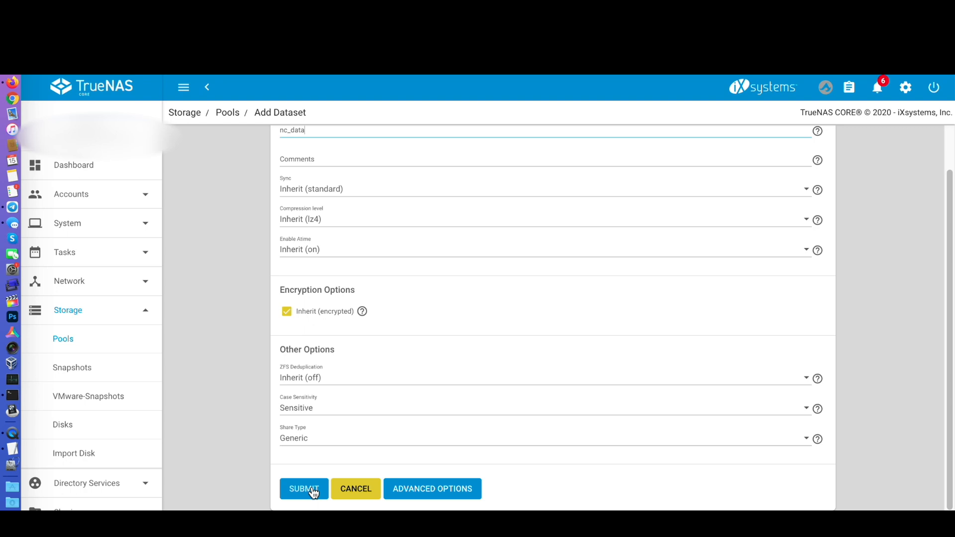
pyautogui.click(303, 488)
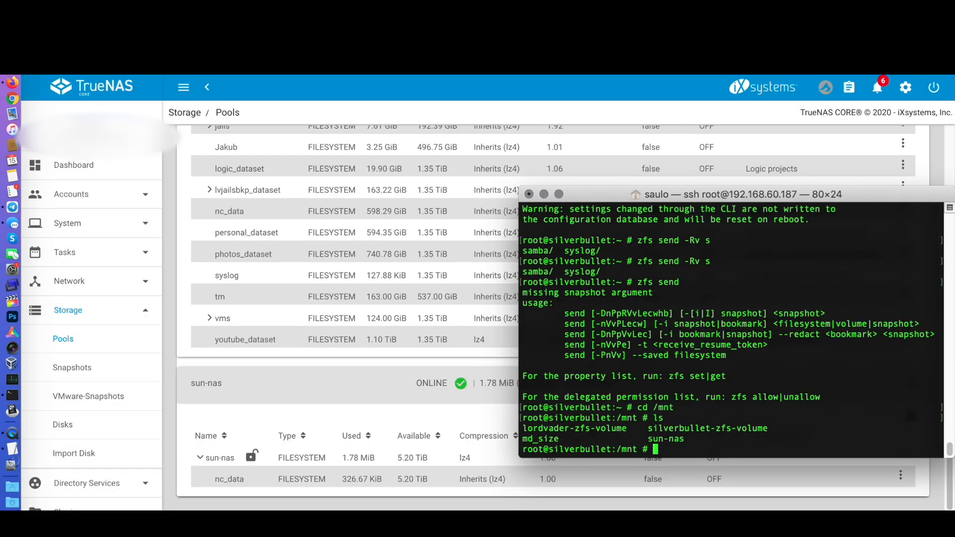
# Step: Change into the silverbullet-zfs-volume mount directory in the SSH session
pyautogui.write('cd sil')
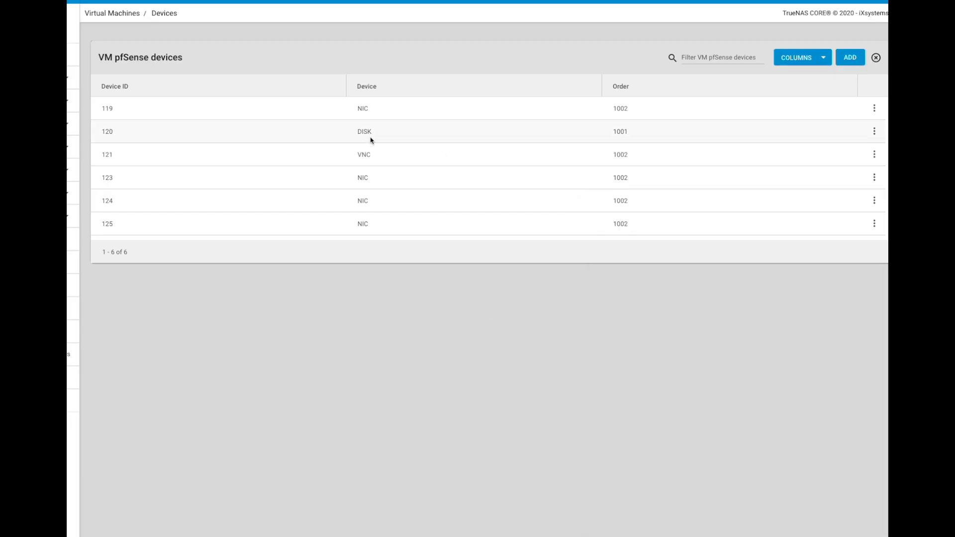
pyautogui.click(874, 132)
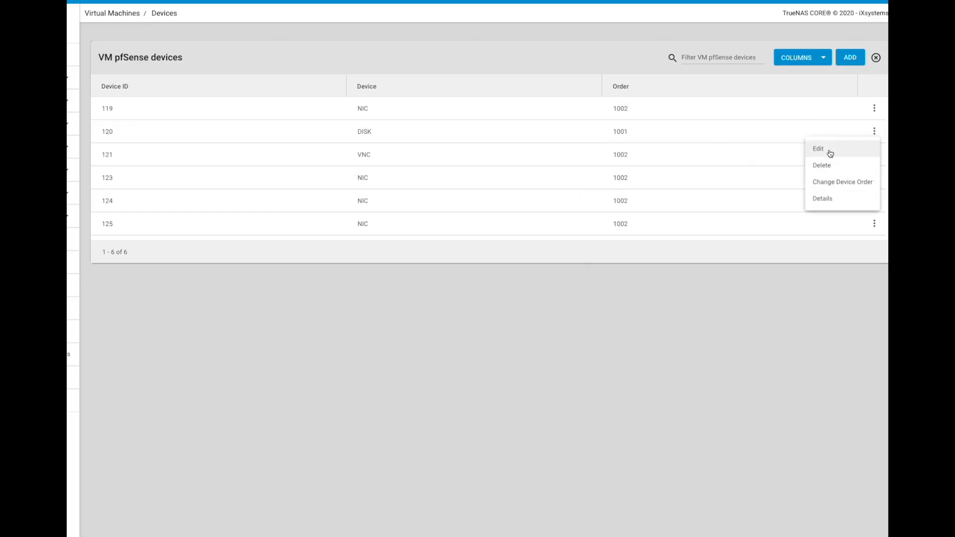
pyautogui.click(818, 148)
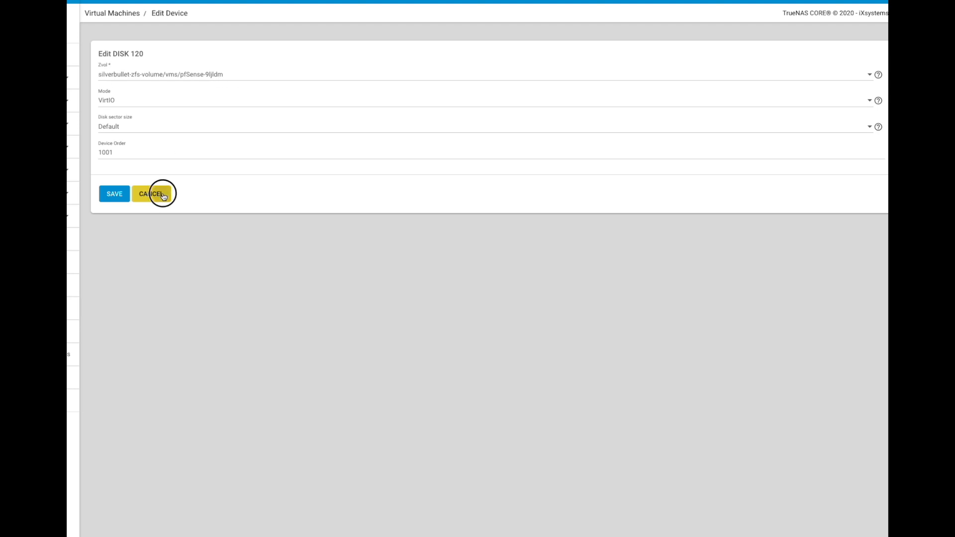
pyautogui.click(152, 193)
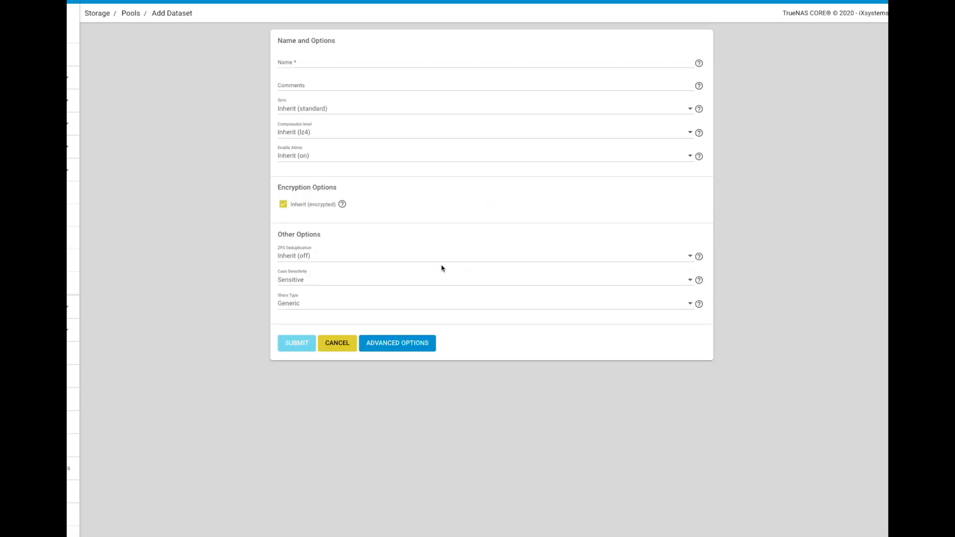
# Step: Create a dataset named VMs on the sun-nas pool
pyautogui.write('VMs')
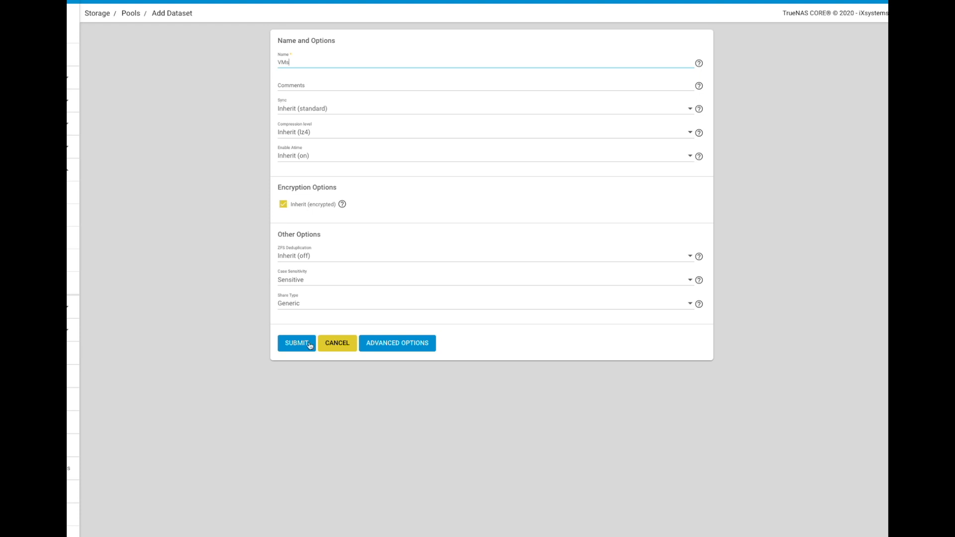
pyautogui.click(296, 343)
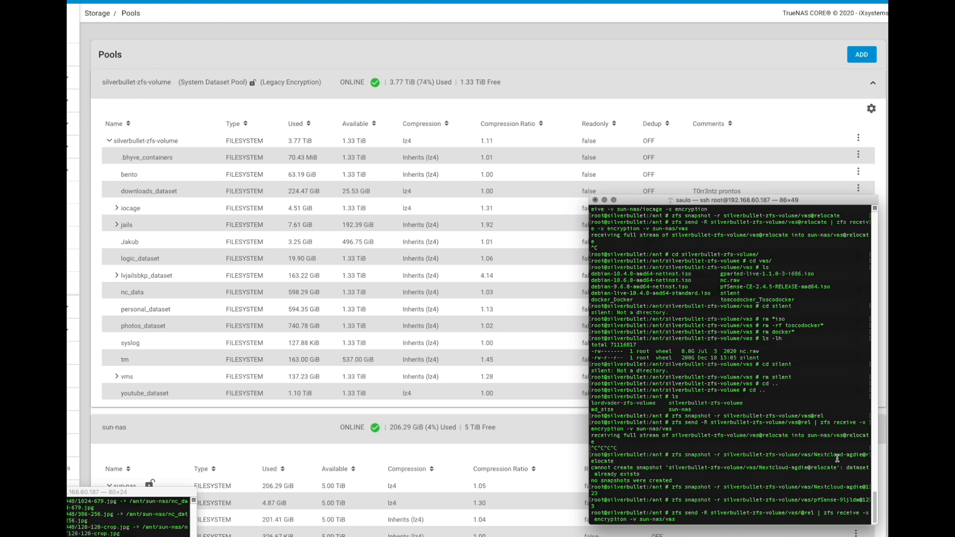
# Step: Send the Nextcloud vms snapshot into sun-nas/vms with zfs receive -x encryption -v
pyautogui.doubleClick(840, 486)
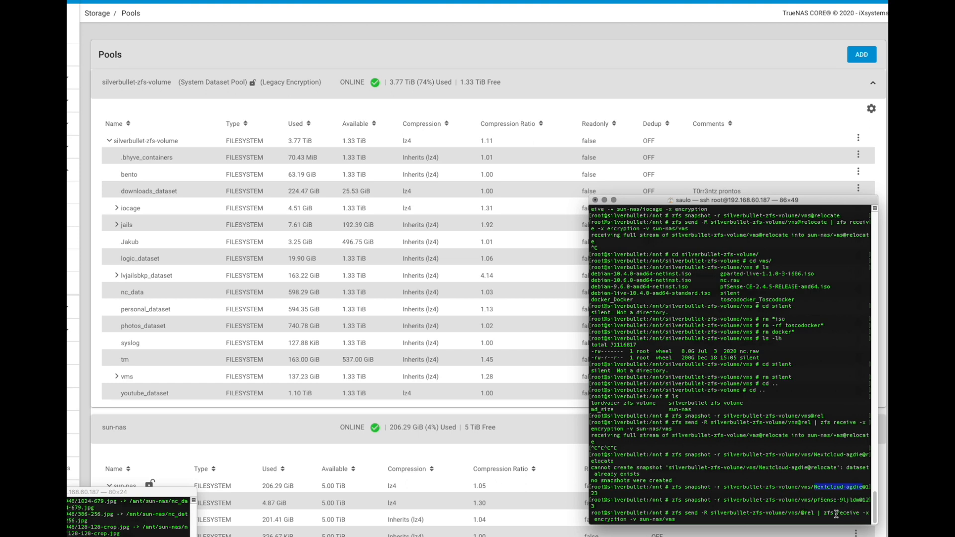
pyautogui.write('zfs receive -x encryption -v sun-nas/vms')
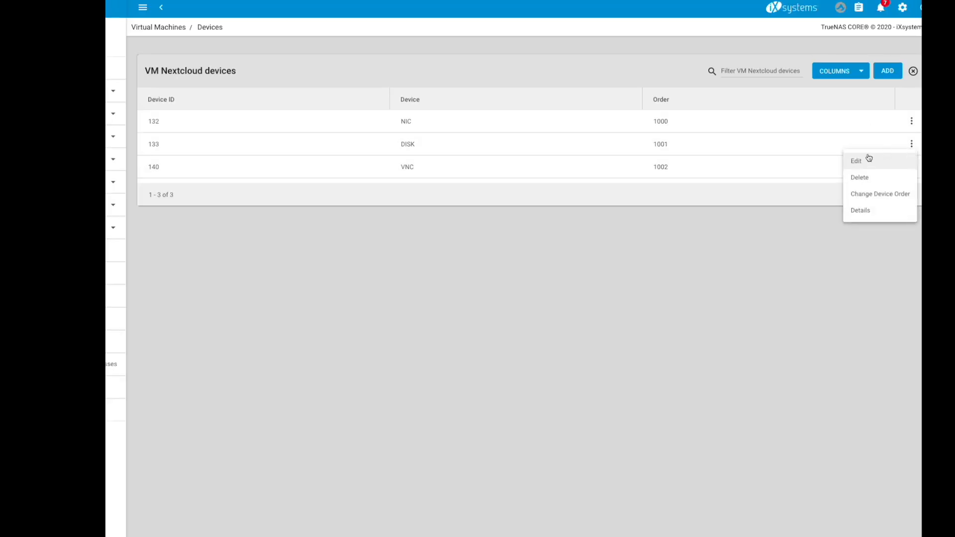
# Step: Point the Nextcloud VM's disk at the sun-nas/VMs/Nextcloud-sgdie zvol and save it
pyautogui.click(855, 161)
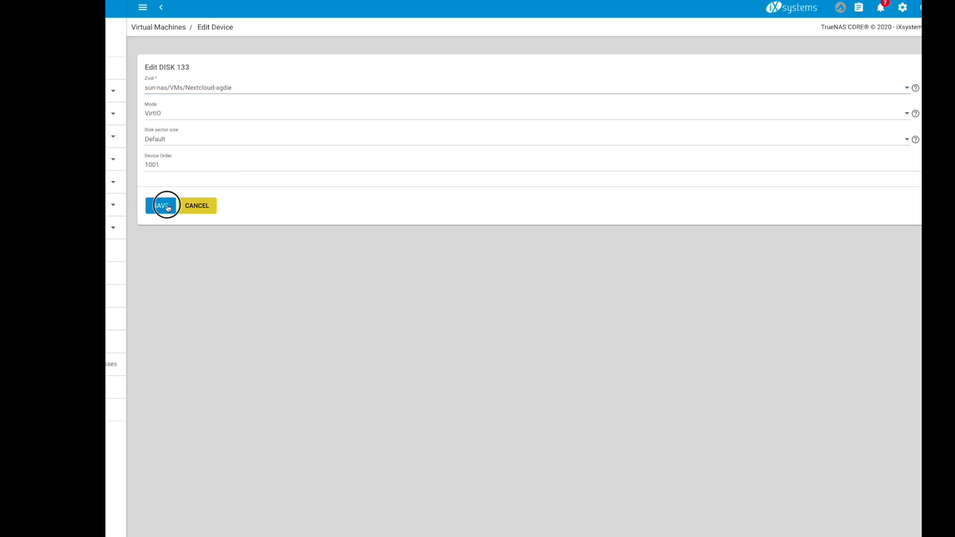
pyautogui.click(162, 205)
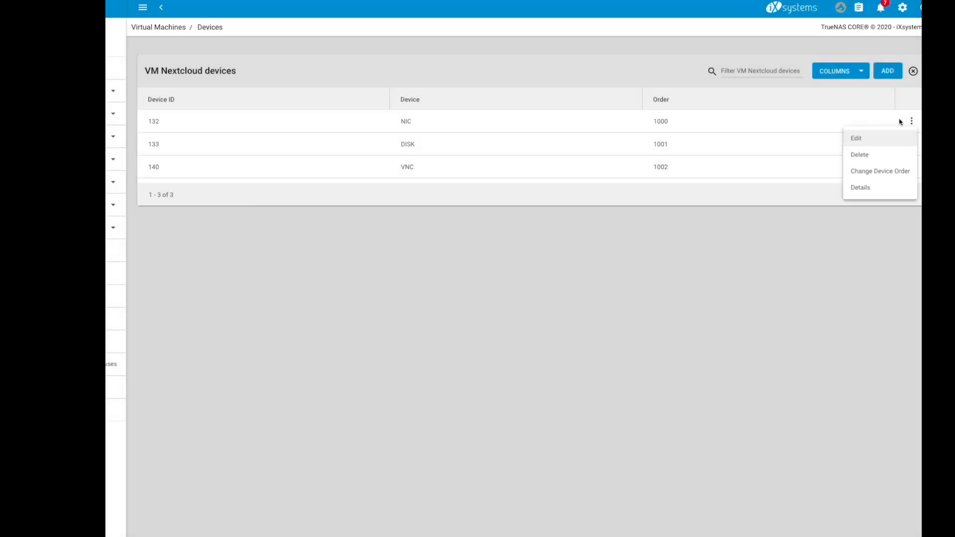
pyautogui.click(855, 138)
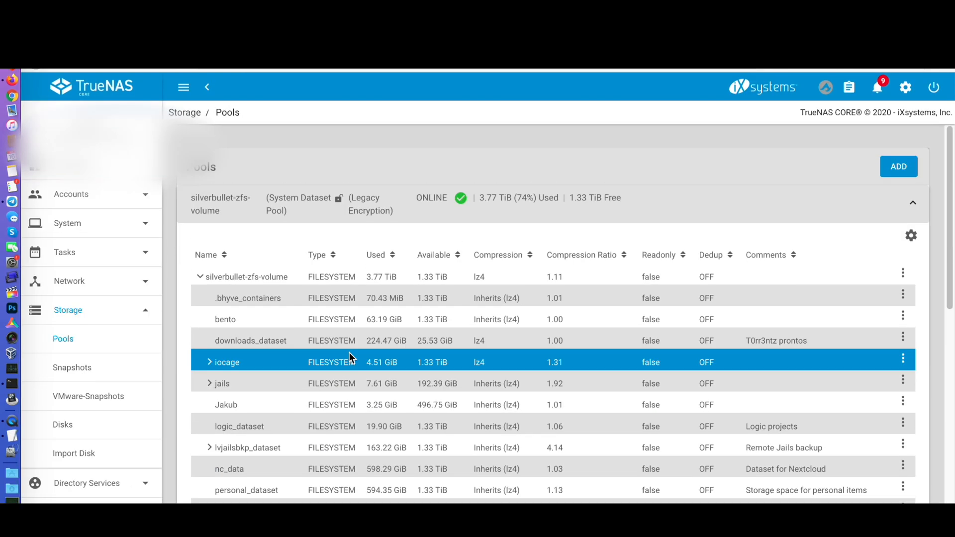
pyautogui.scroll(-3)
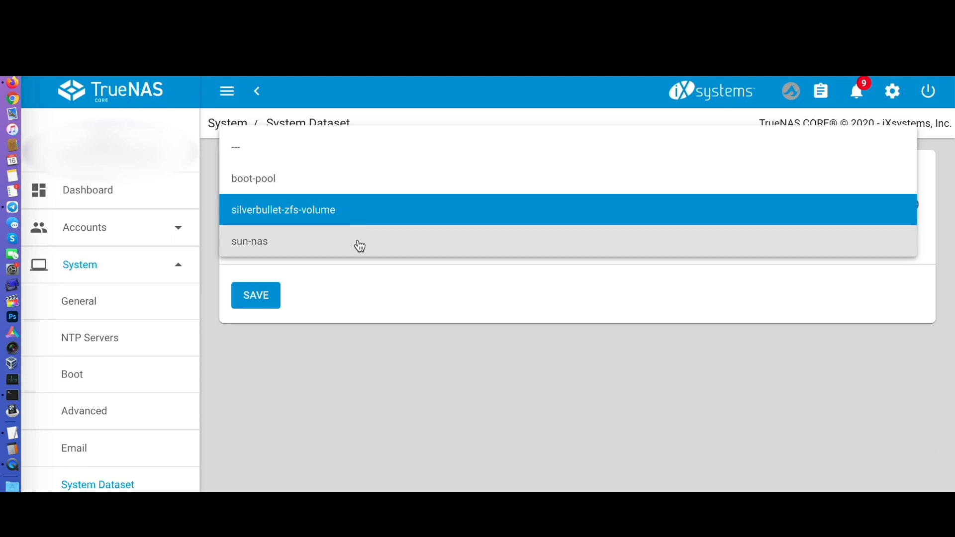
# Step: Set the system dataset pool to sun-nas and confirm the SMB service restart
pyautogui.click(249, 241)
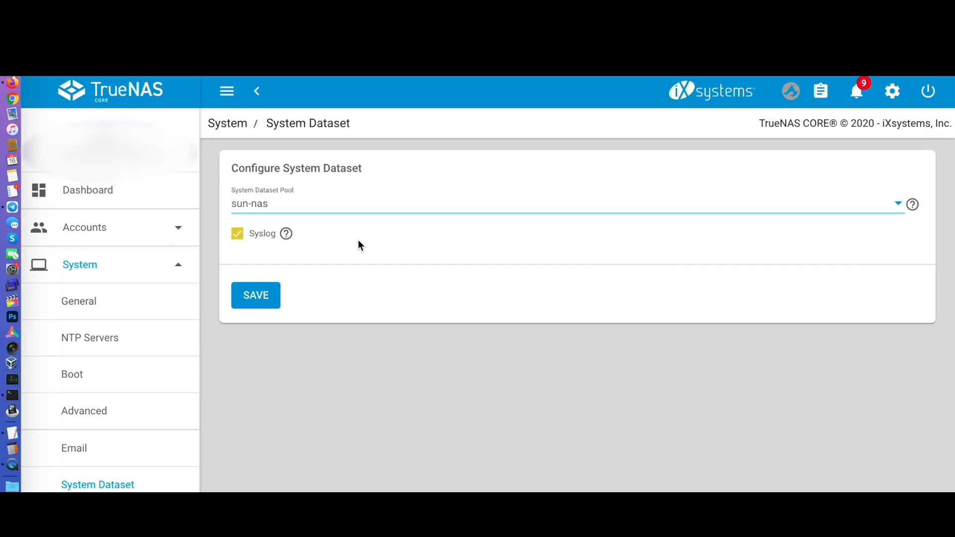
pyautogui.moveTo(265, 332)
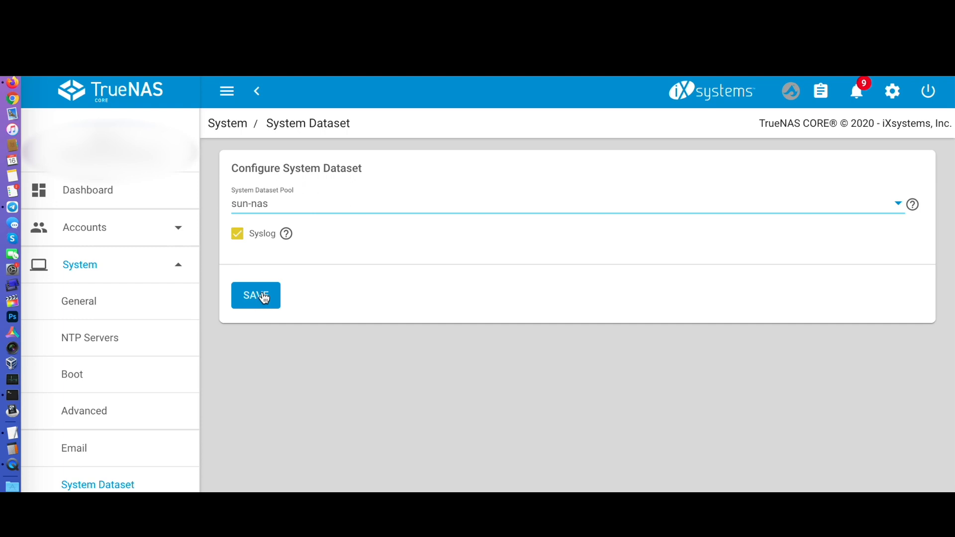
pyautogui.click(255, 295)
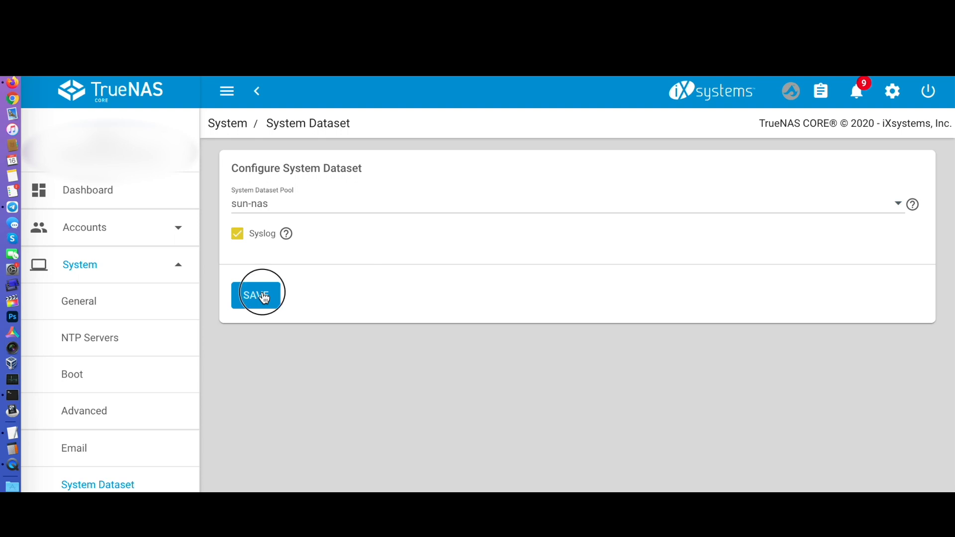
pyautogui.click(256, 295)
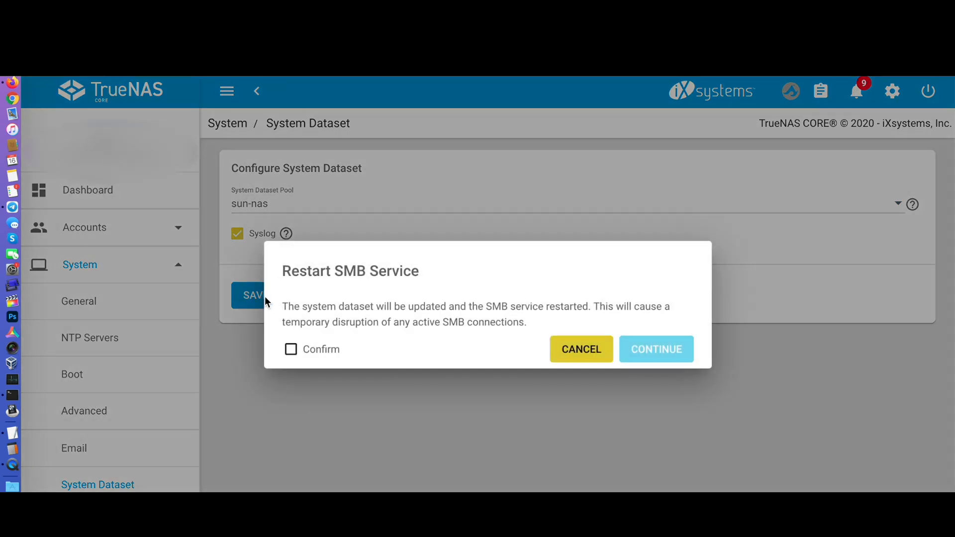
pyautogui.click(292, 349)
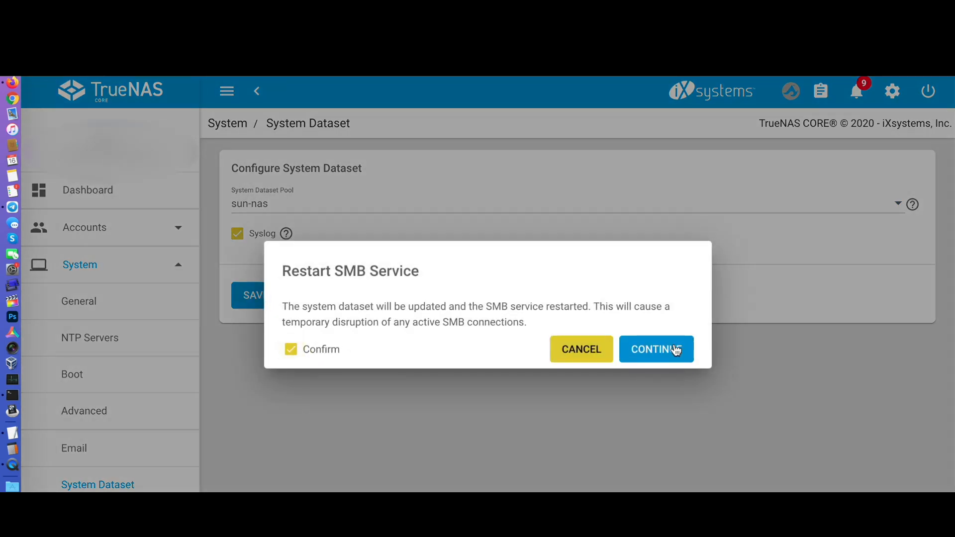
pyautogui.click(655, 349)
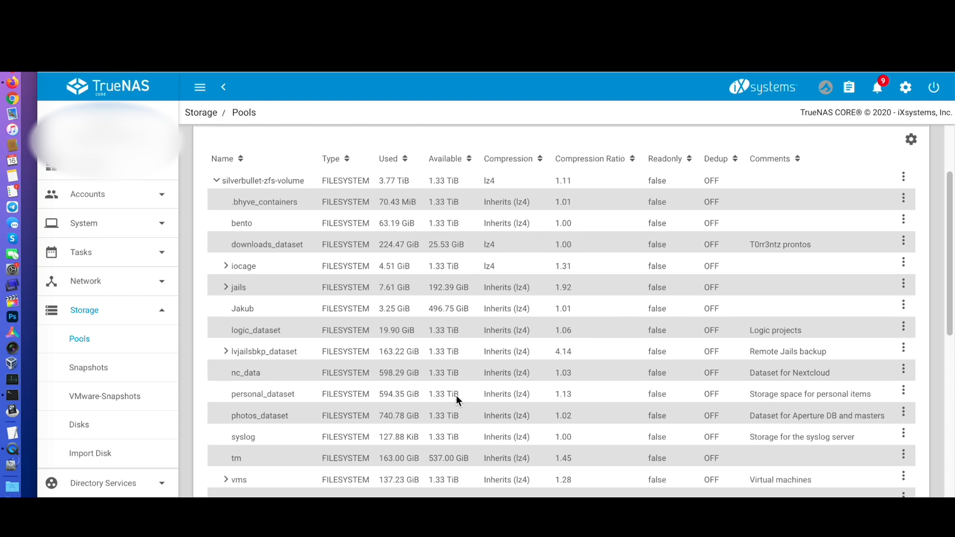
pyautogui.scroll(-3)
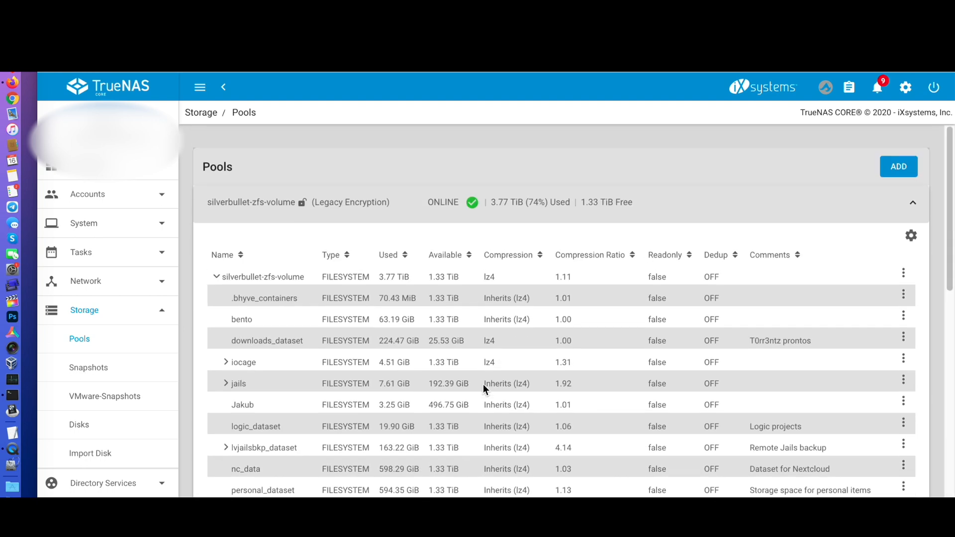
pyautogui.scroll(-3)
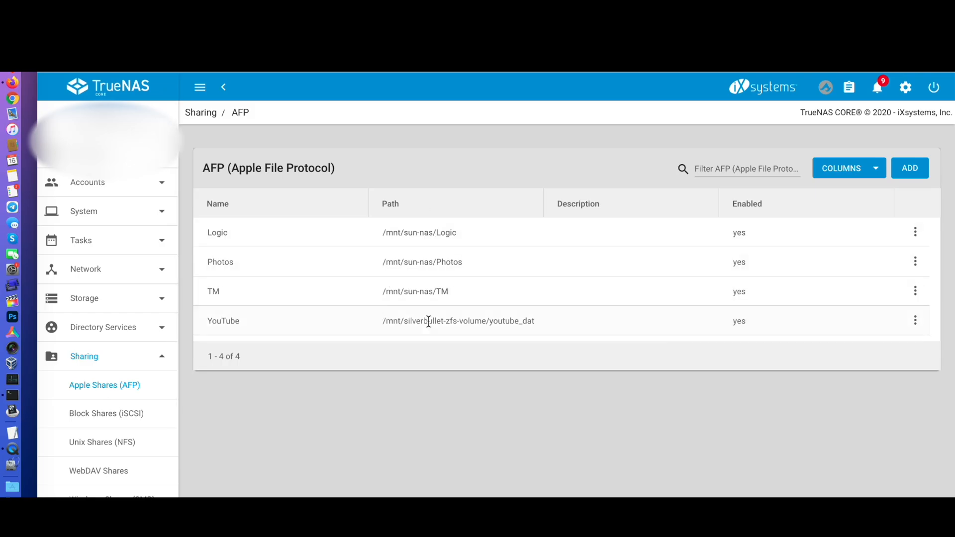
# Step: Repoint the YouTube AFP share's path to /mnt/sun-nas/YouTube and save it
pyautogui.click(915, 321)
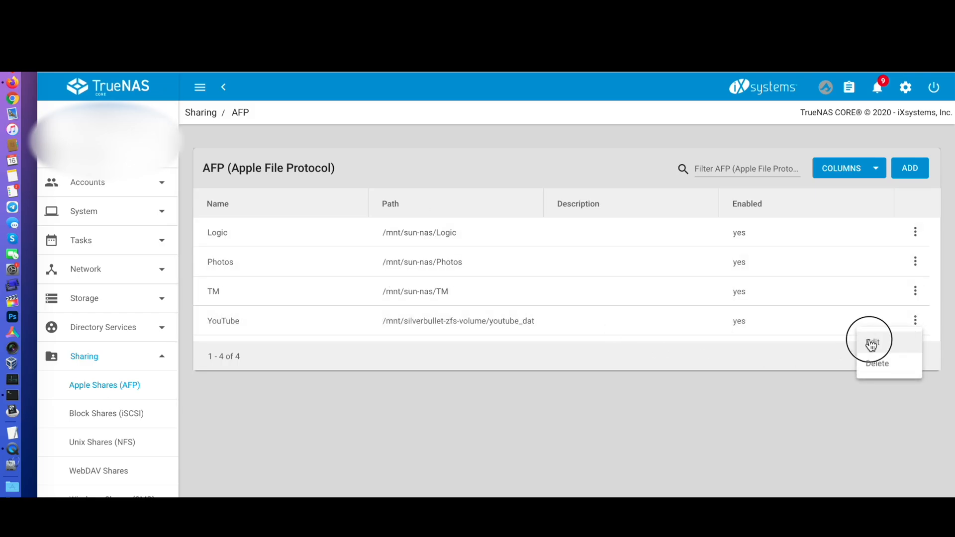
pyautogui.click(871, 341)
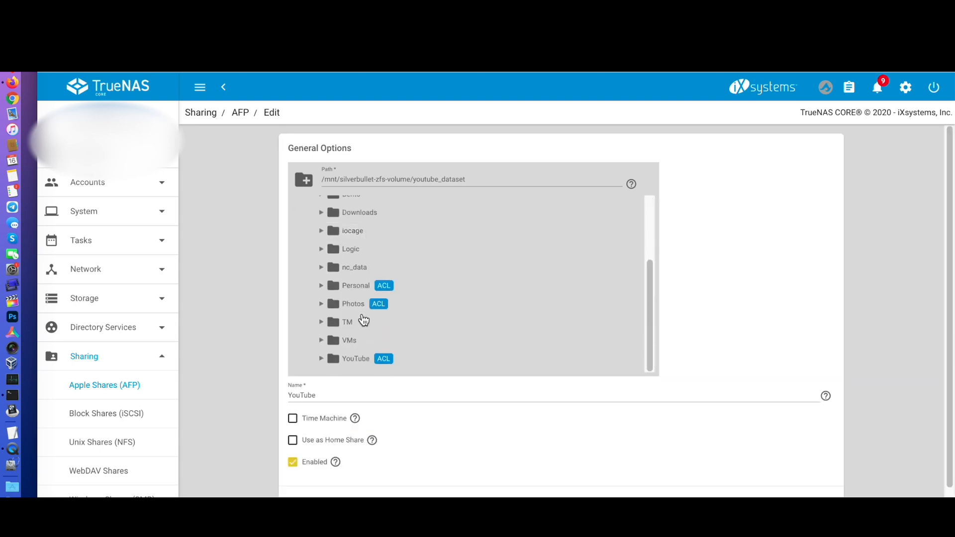
pyautogui.scroll(-3)
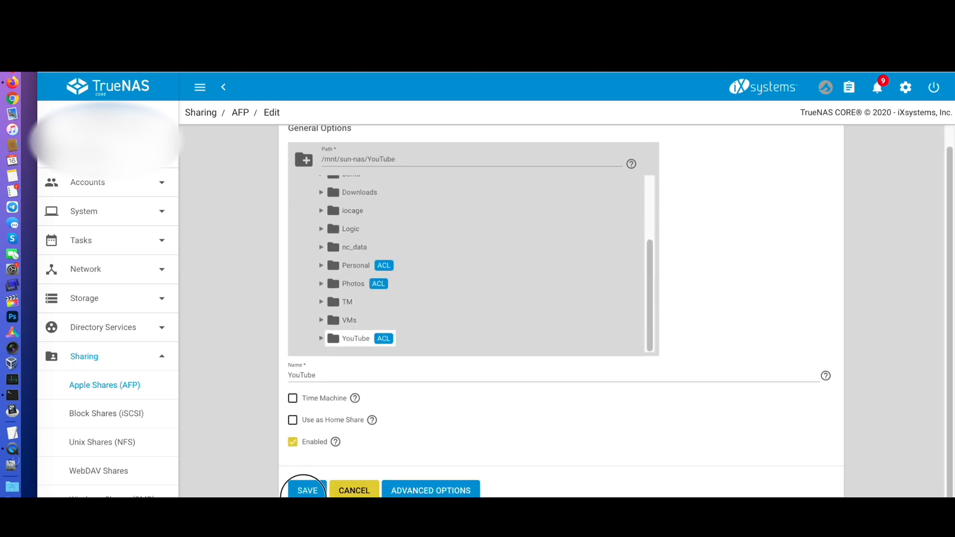
pyautogui.click(308, 490)
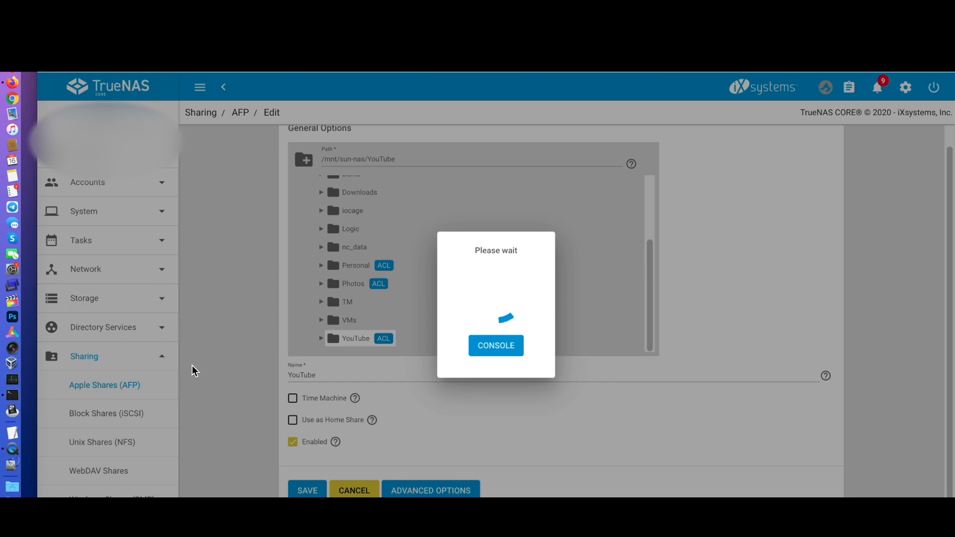
pyautogui.click(308, 491)
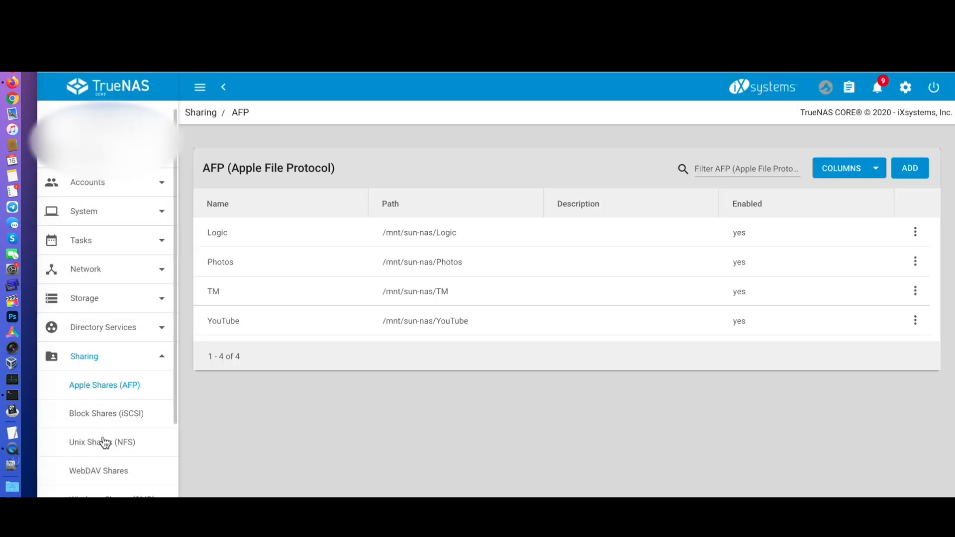
pyautogui.click(102, 441)
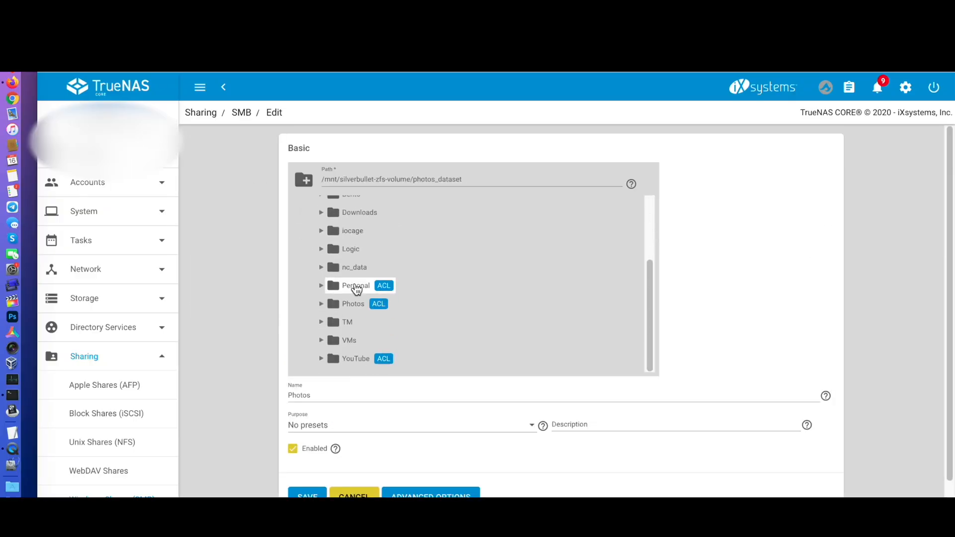
# Step: Set the vms_dataset SMB share's path to /mnt/sun-nas/VMs and rename it VMs
pyautogui.click(352, 303)
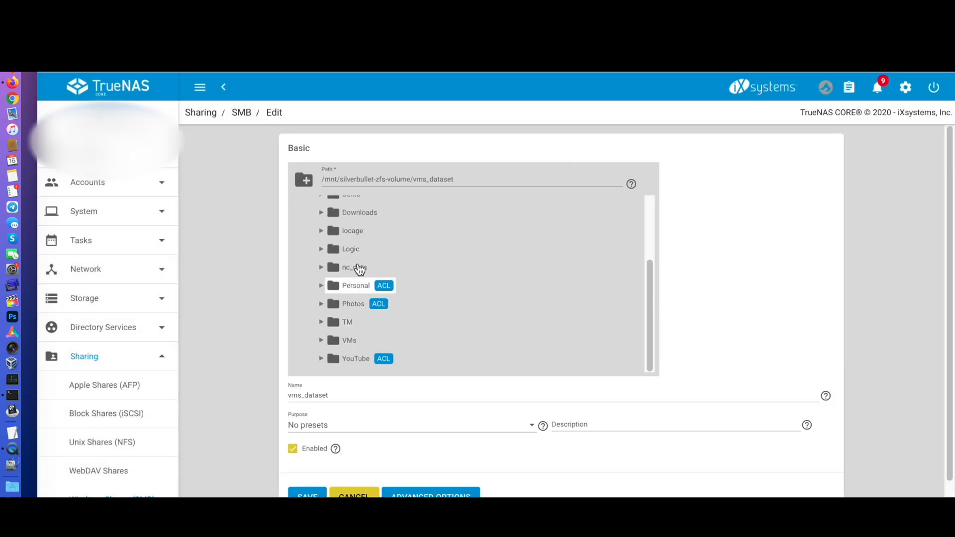
pyautogui.click(349, 340)
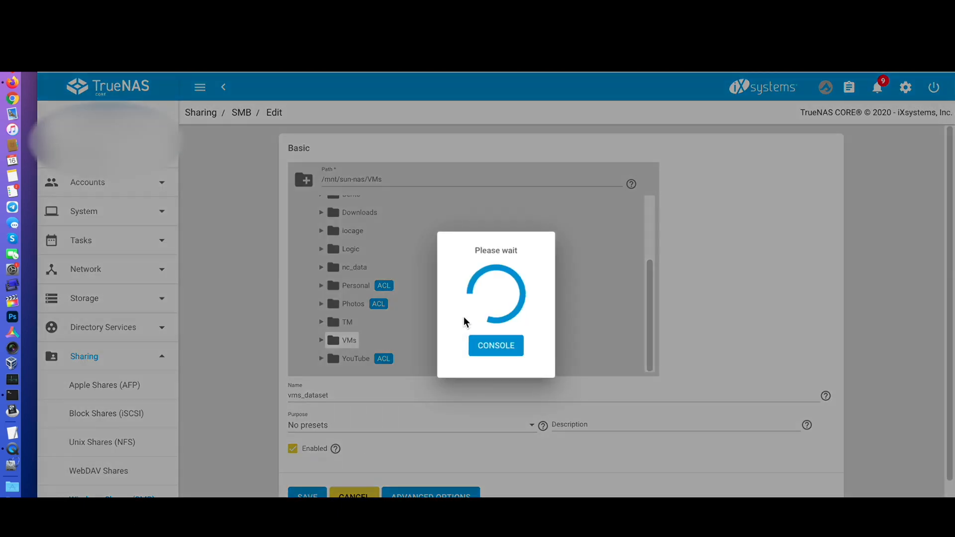
pyautogui.click(307, 496)
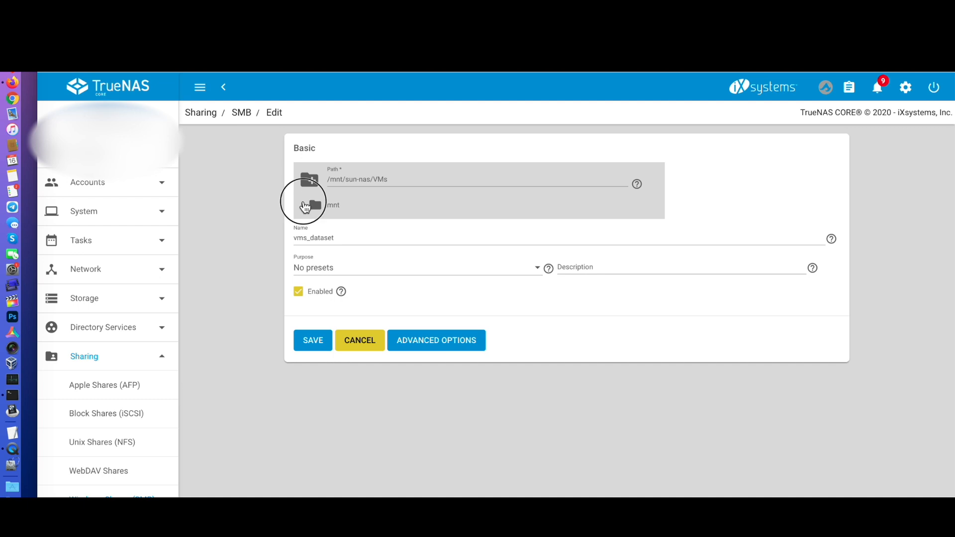
pyautogui.click(309, 205)
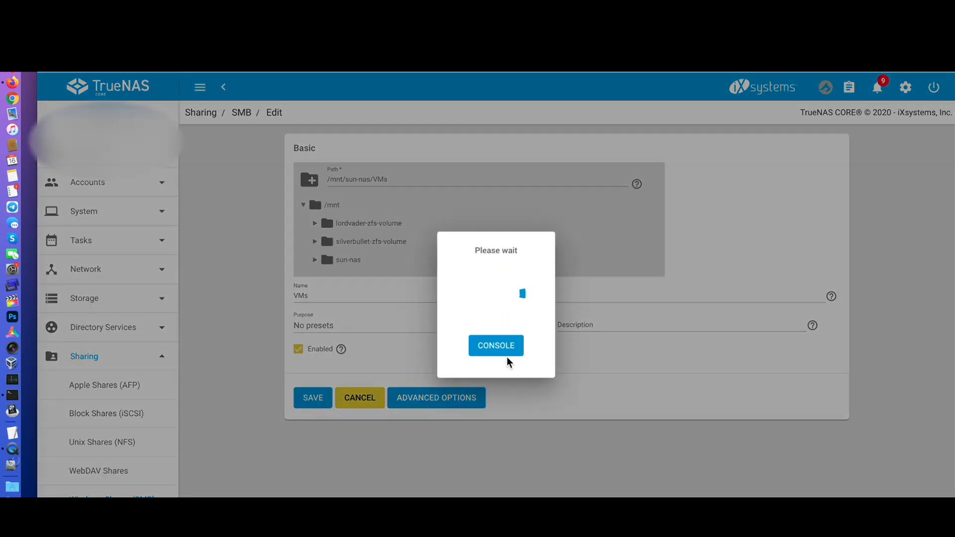
pyautogui.click(312, 398)
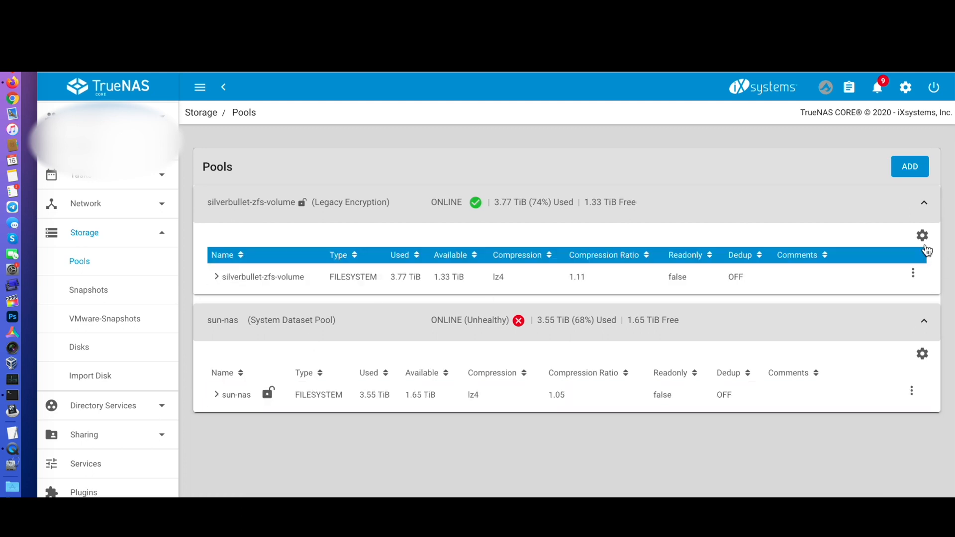
pyautogui.click(921, 235)
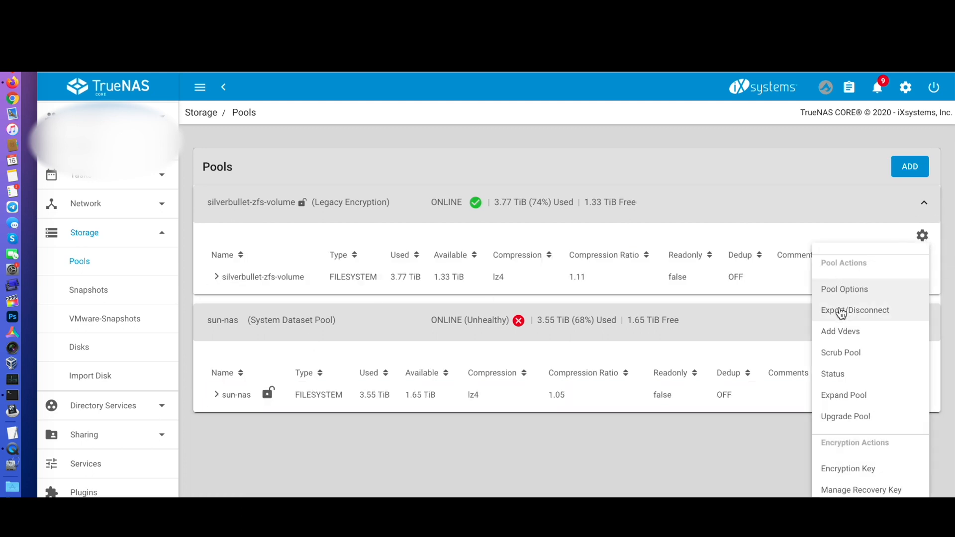
pyautogui.click(854, 311)
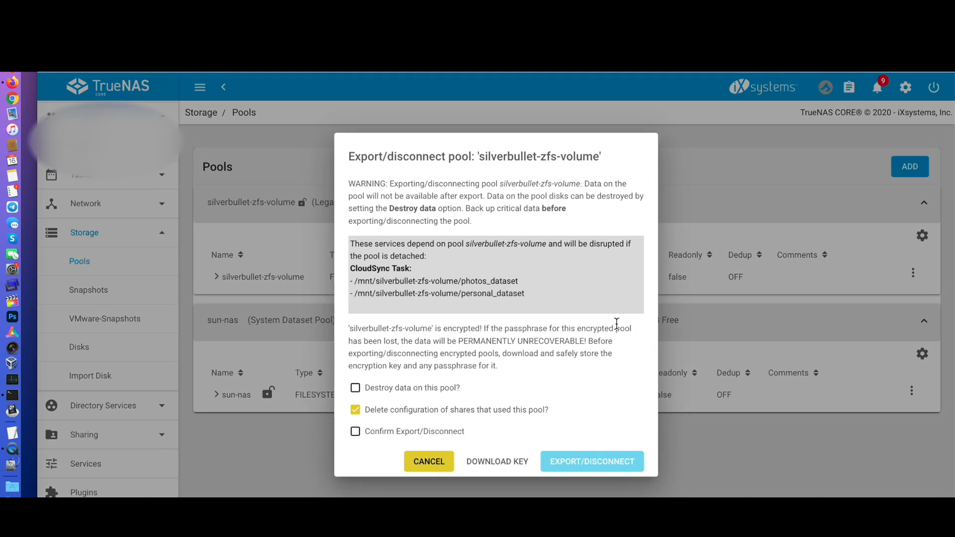
pyautogui.click(355, 430)
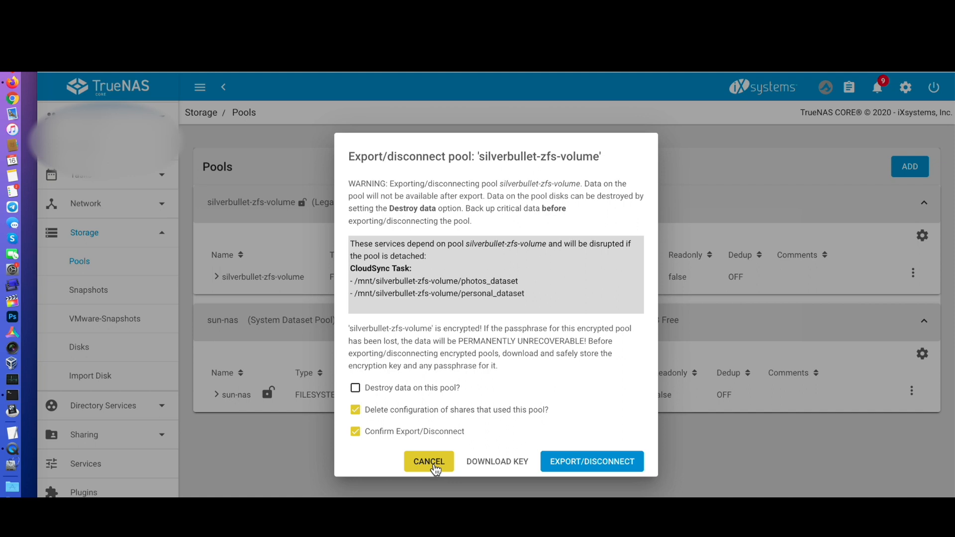
pyautogui.click(428, 460)
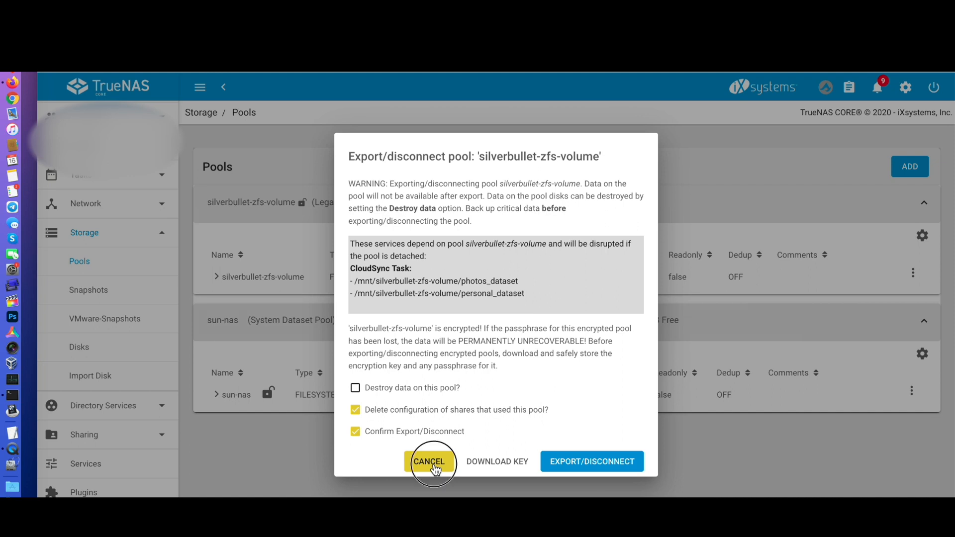
pyautogui.click(429, 460)
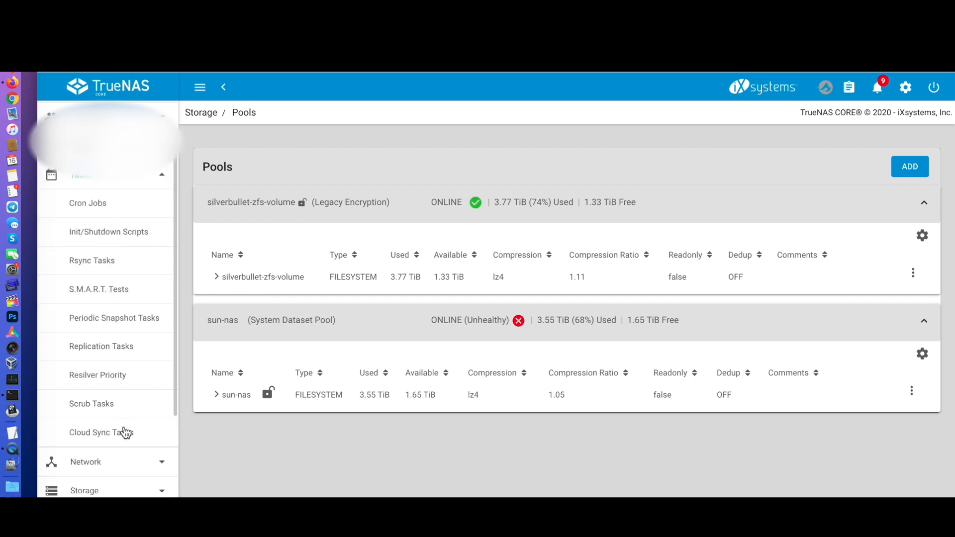
# Step: Review the photos_dataset_bkp cloud sync task still pointing at the old pool's path
pyautogui.click(102, 432)
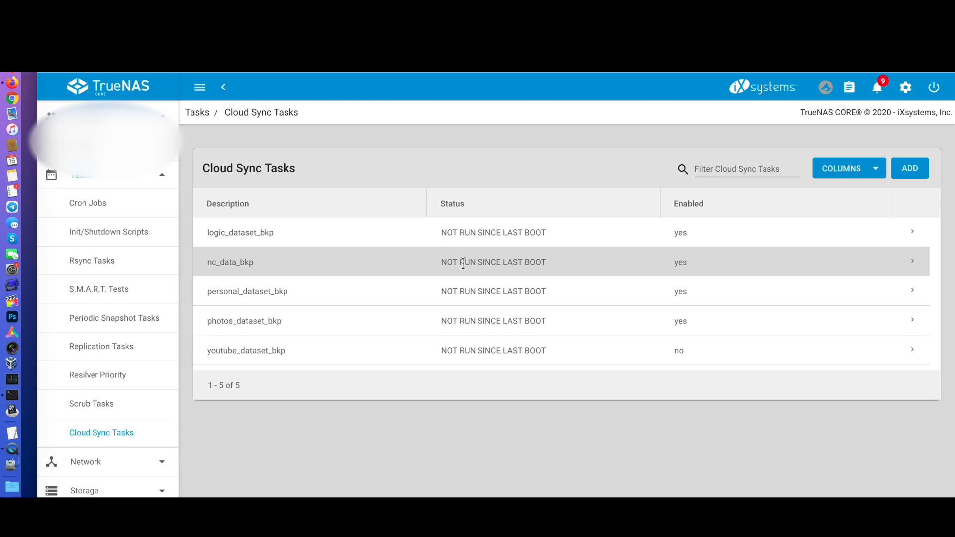
pyautogui.click(248, 292)
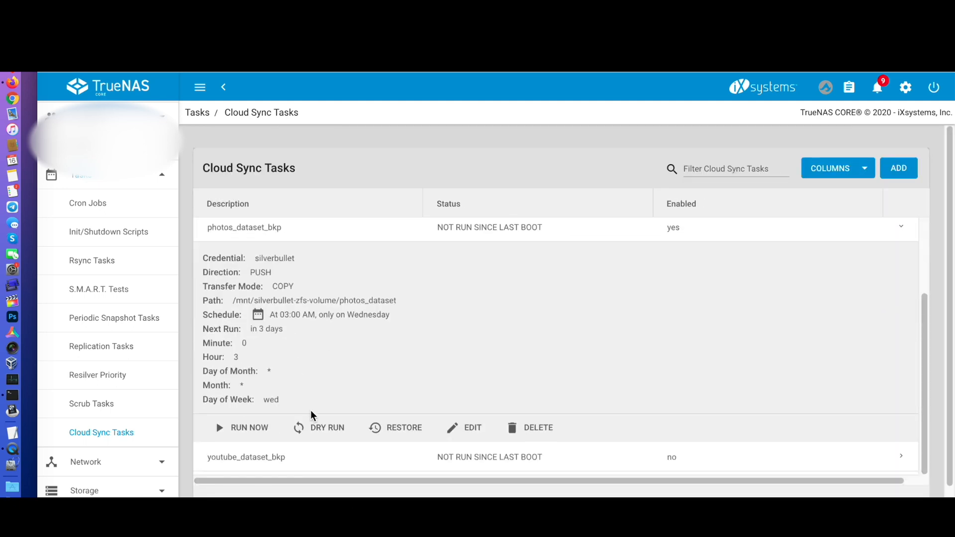
pyautogui.click(471, 426)
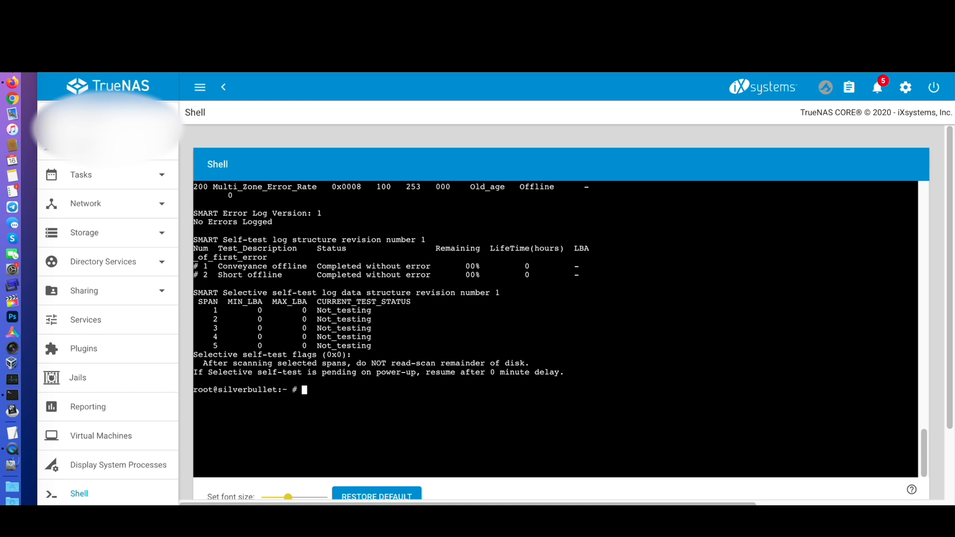
# Step: Read da3, da0 and da2 temperatures with smartctl | grep Temperature: 36, 36 and 39 °C
pyautogui.write('smartctl --all /dev/da3')
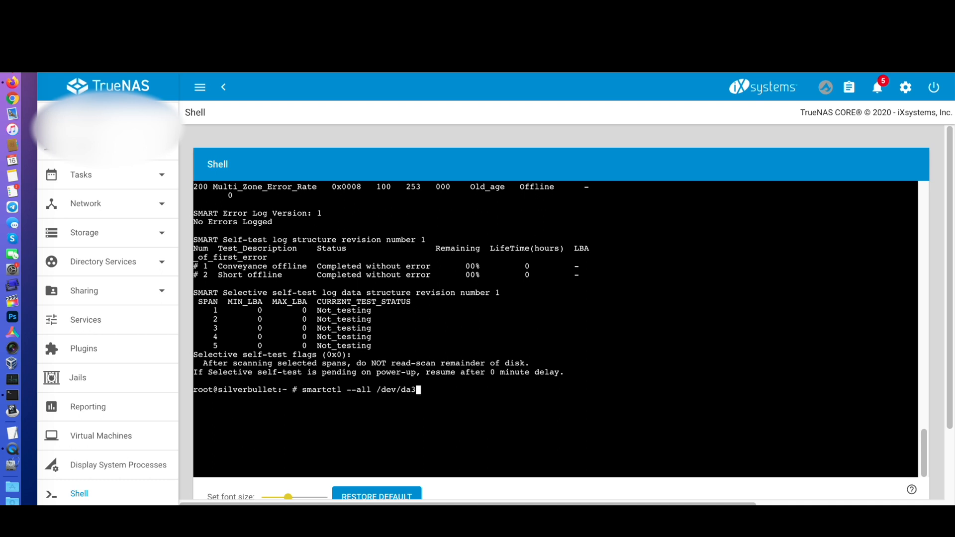
pyautogui.write('| grep')
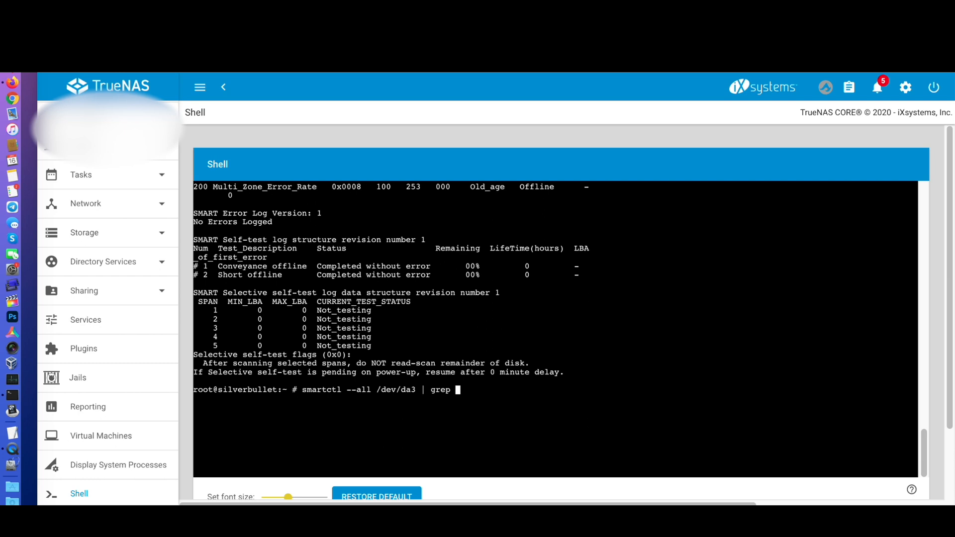
pyautogui.write('Temperature')
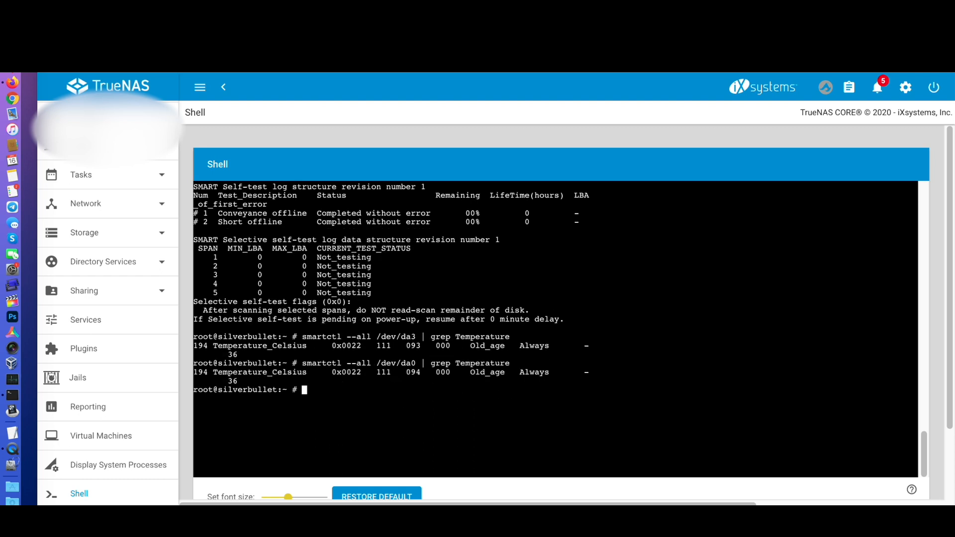
pyautogui.write('smartctl --all /dev/da0 | grep Temperature')
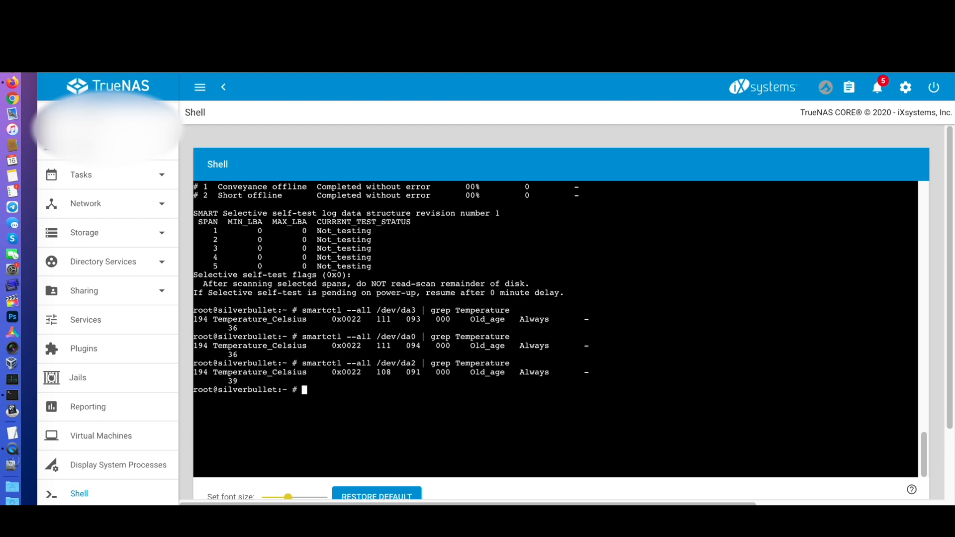
pyautogui.write('smartctl --all /dev/da2 | grep Temperature')
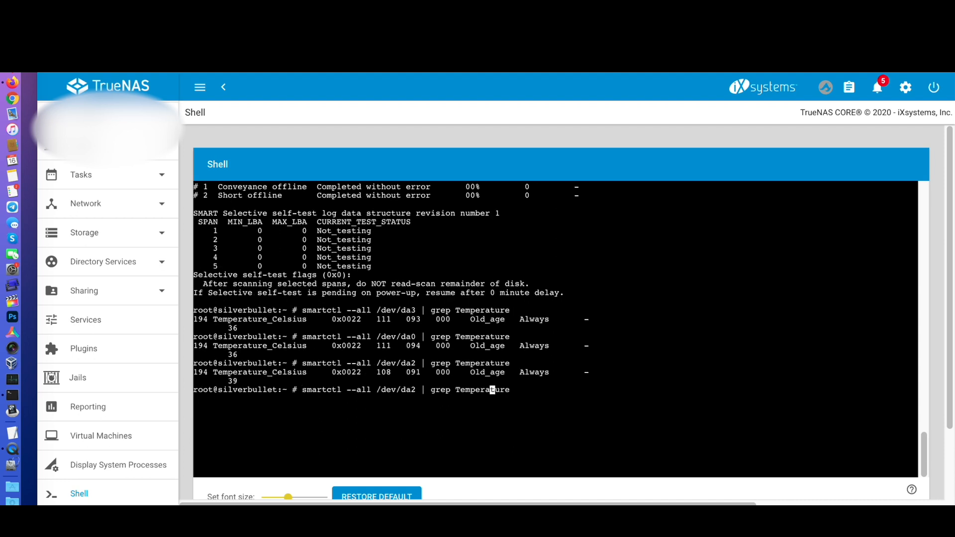